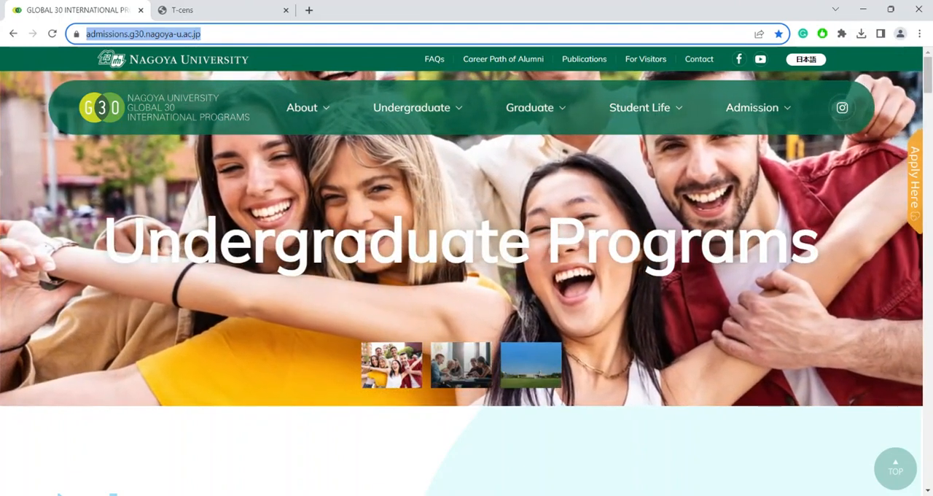
Navigate to Admission > Undergraduate Program and reach the section with the APPLY HERE link
click(411, 108)
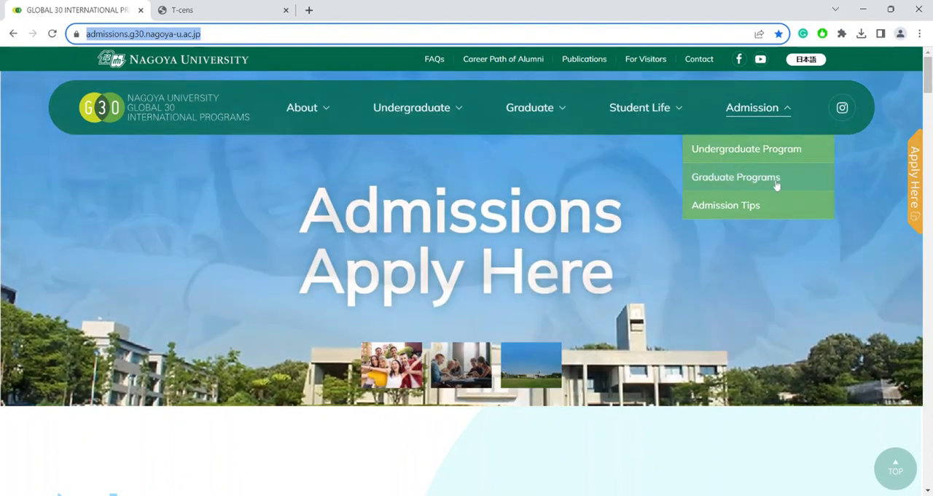
click(746, 149)
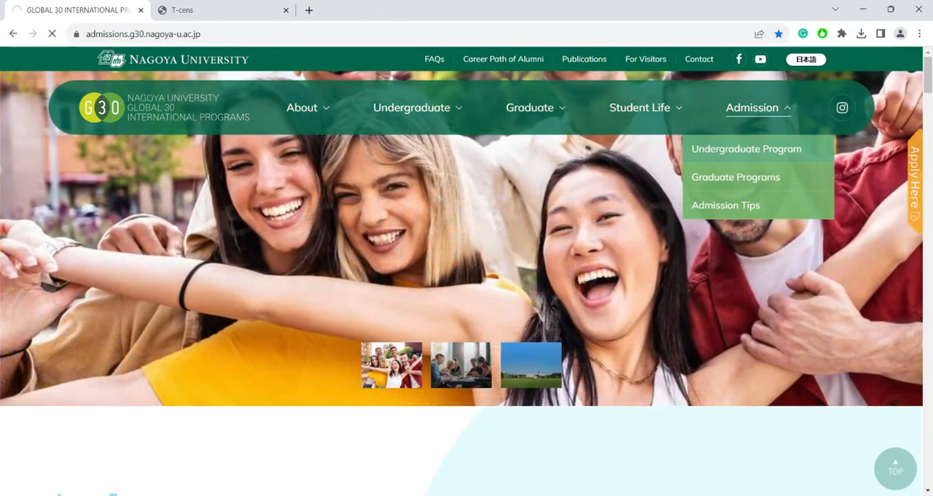
click(746, 149)
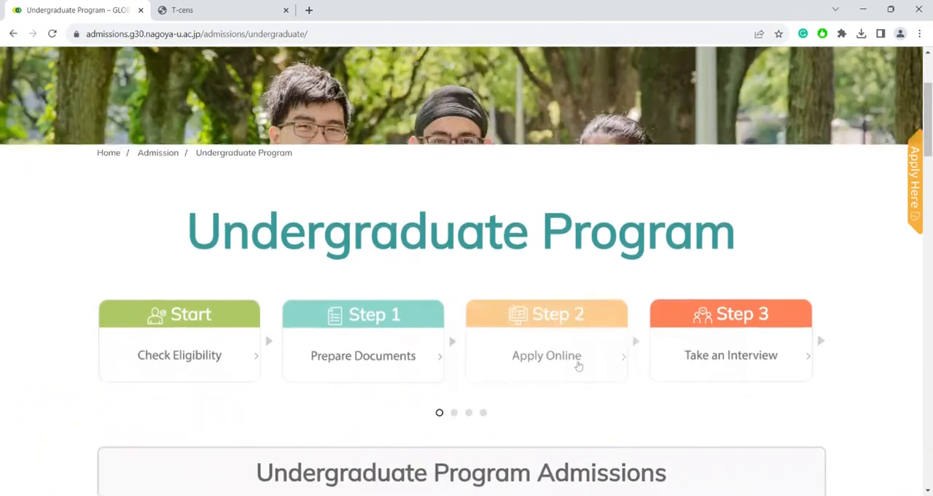
scroll(down, 3)
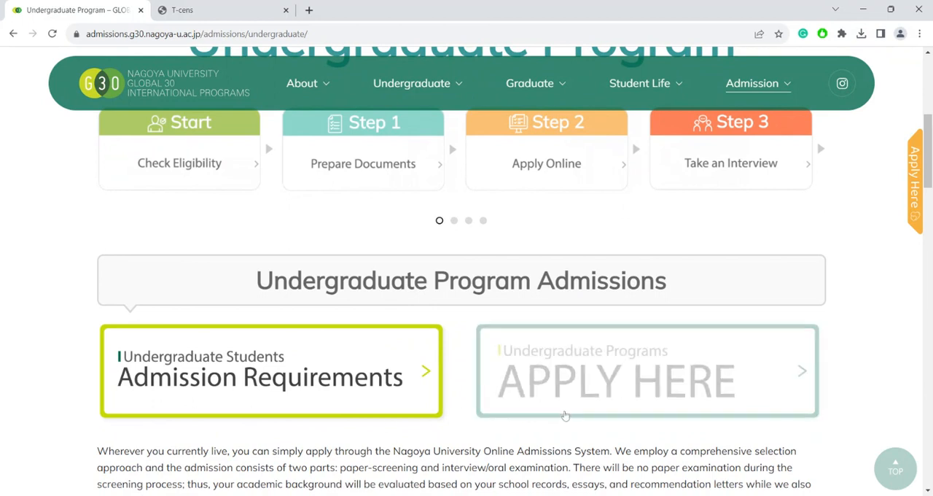
Follow APPLY HERE to reach the T-cens new-user page with program table and account box
click(646, 379)
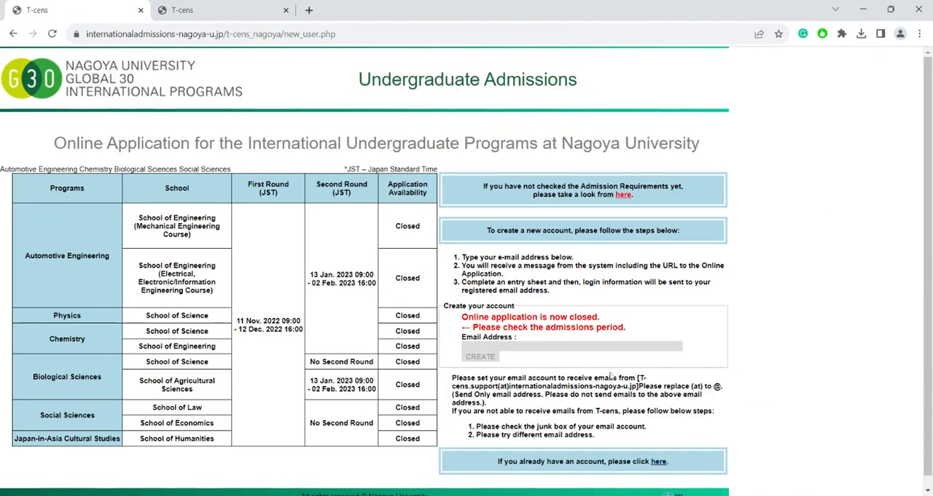
mouse_move(611, 376)
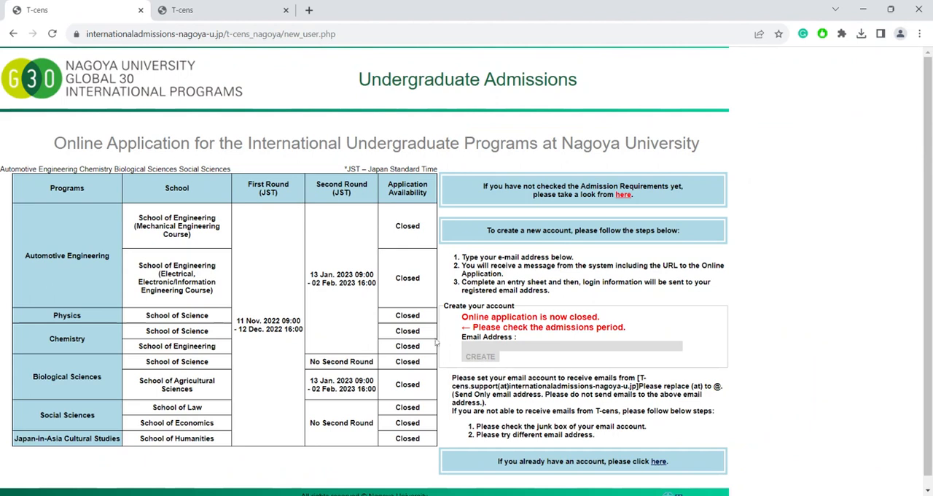
mouse_move(328, 336)
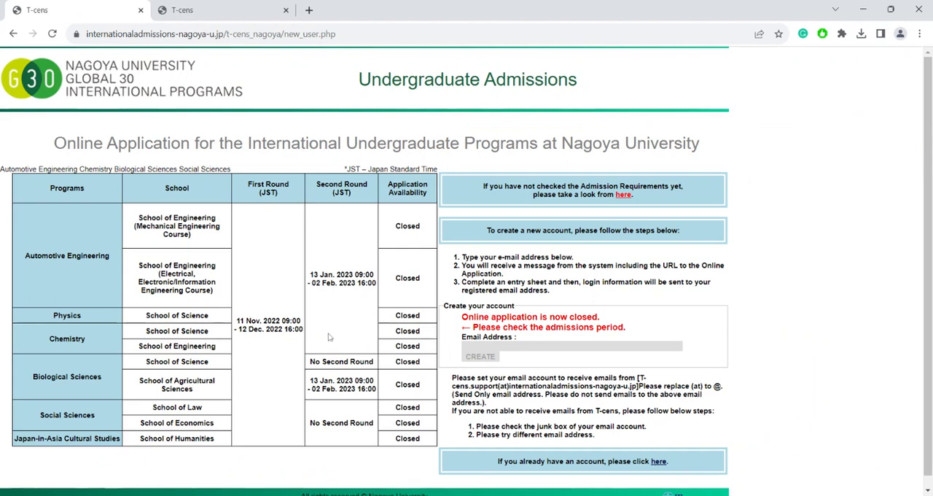
mouse_move(213, 357)
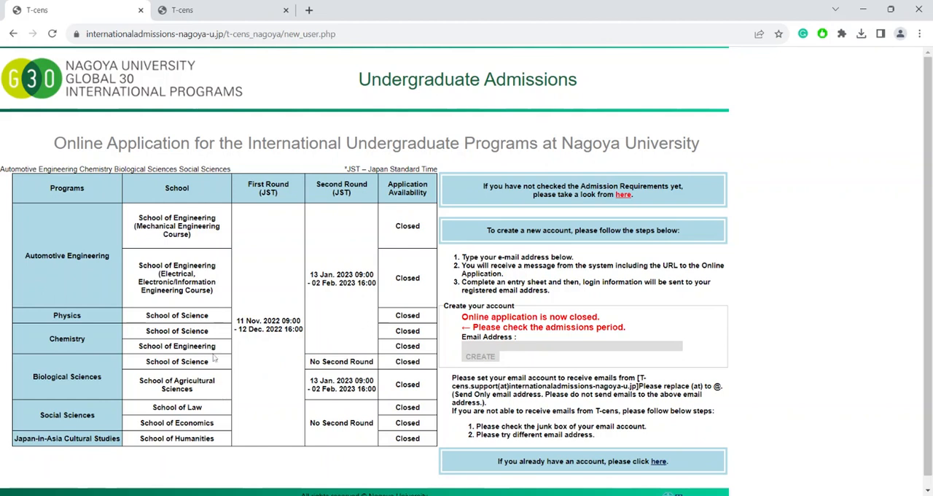
mouse_move(291, 353)
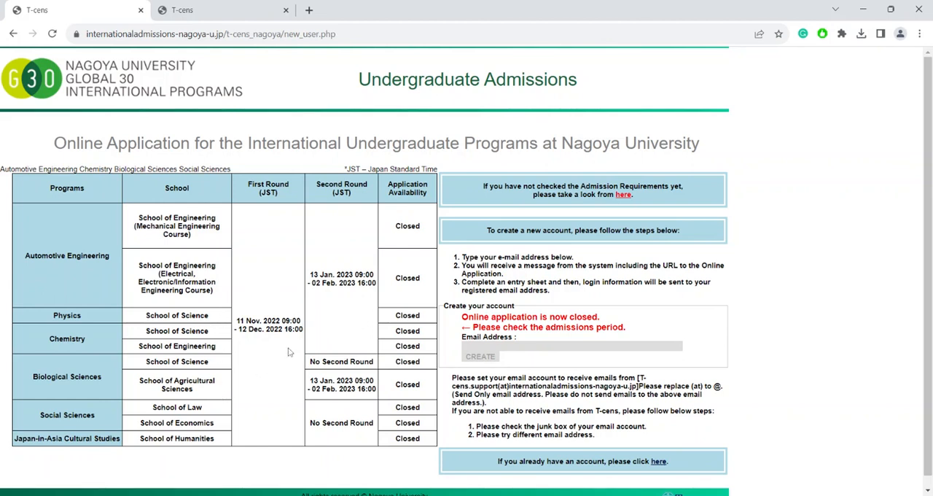
mouse_move(232, 303)
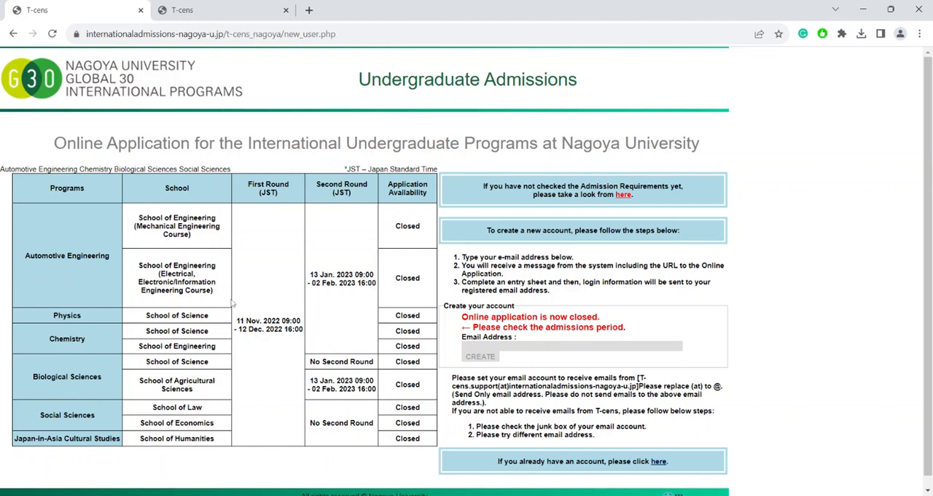
mouse_move(299, 259)
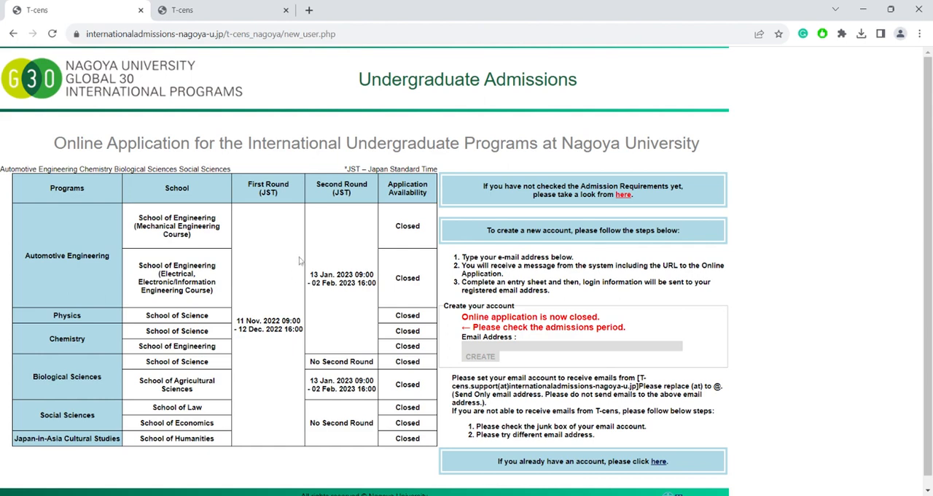
mouse_move(286, 284)
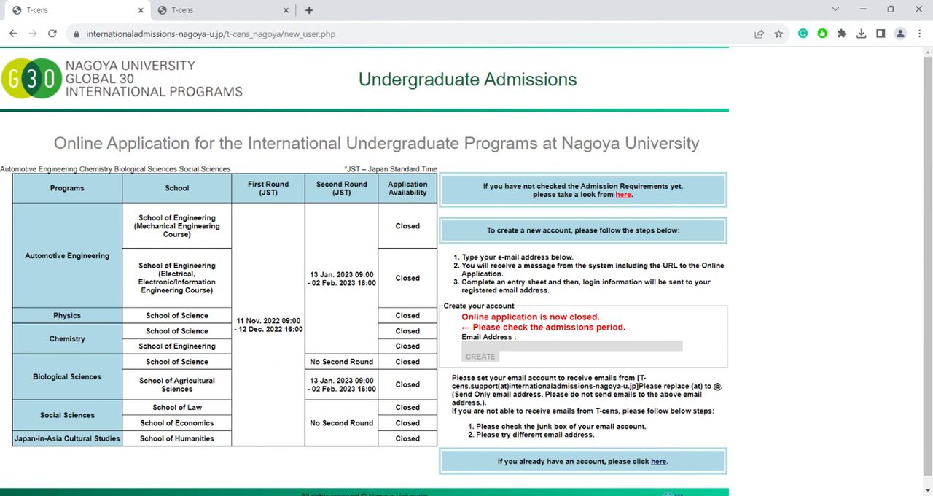
mouse_move(460, 300)
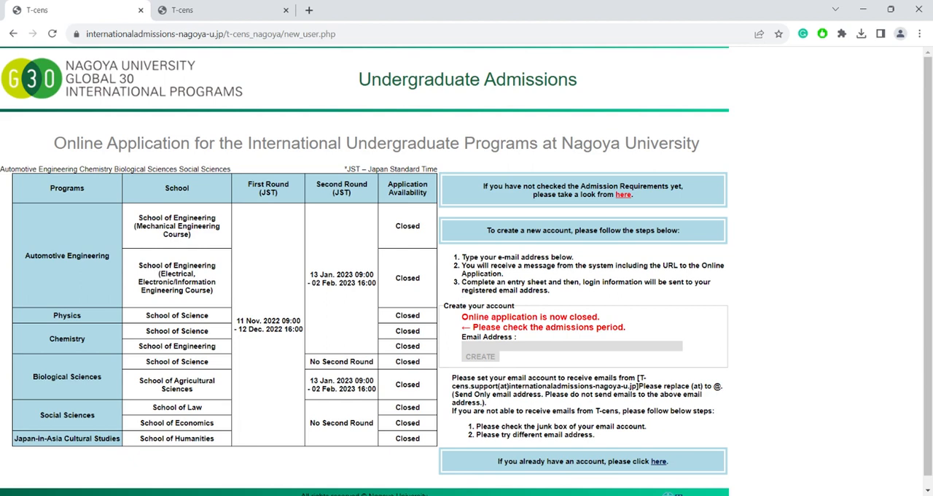
mouse_move(729, 316)
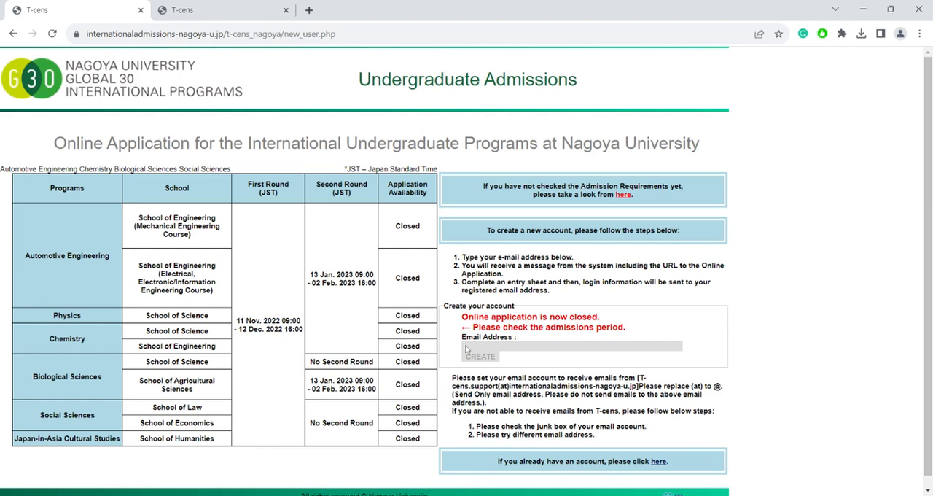
mouse_move(663, 349)
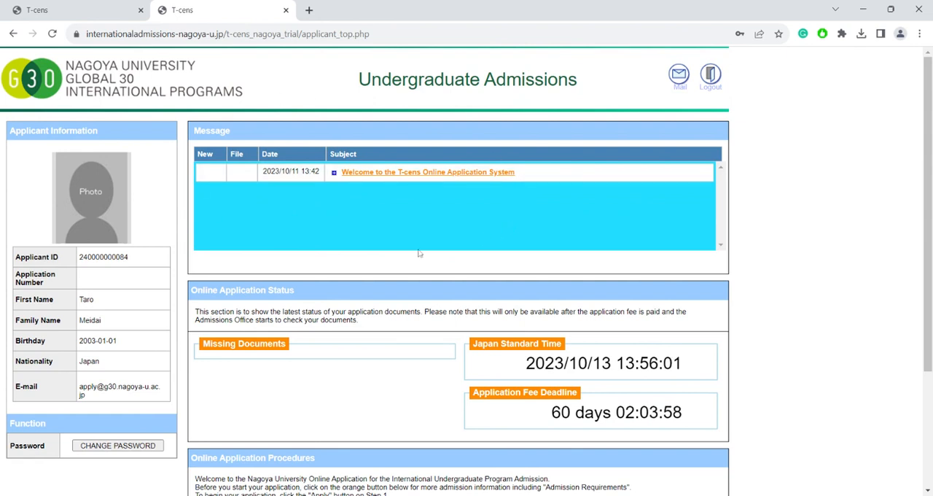
Scroll the applicant top page down to the Online Application Procedures section
scroll(down, 3)
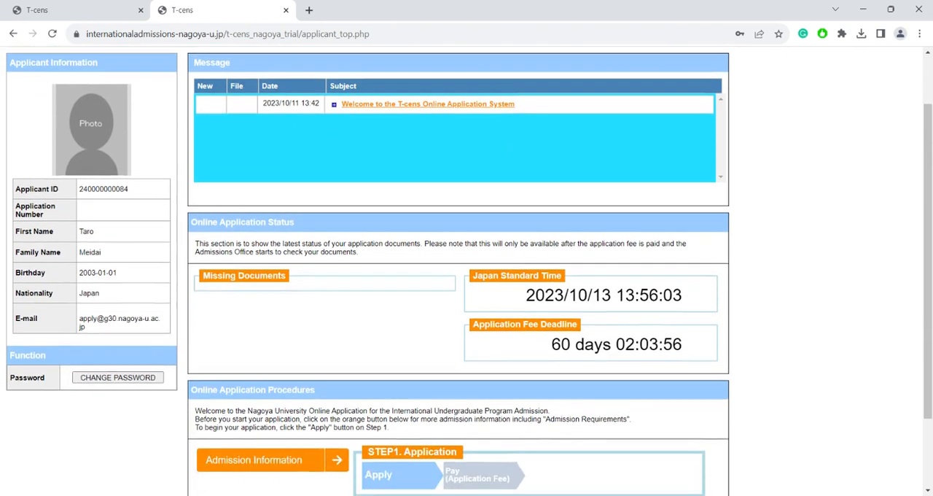
scroll(down, 3)
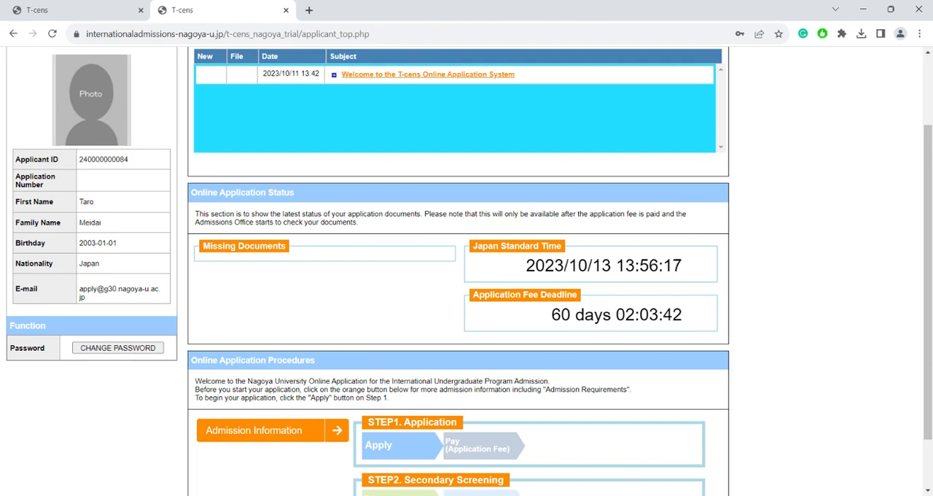
mouse_move(435, 315)
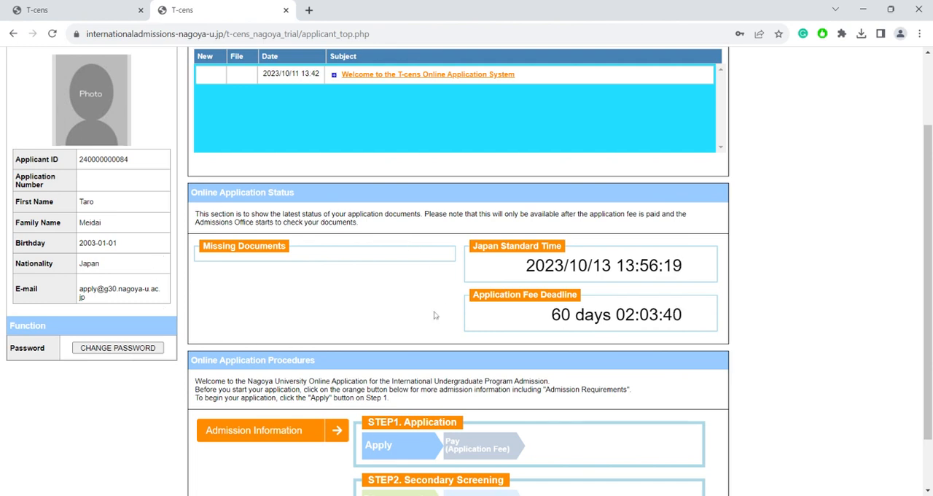
mouse_move(475, 250)
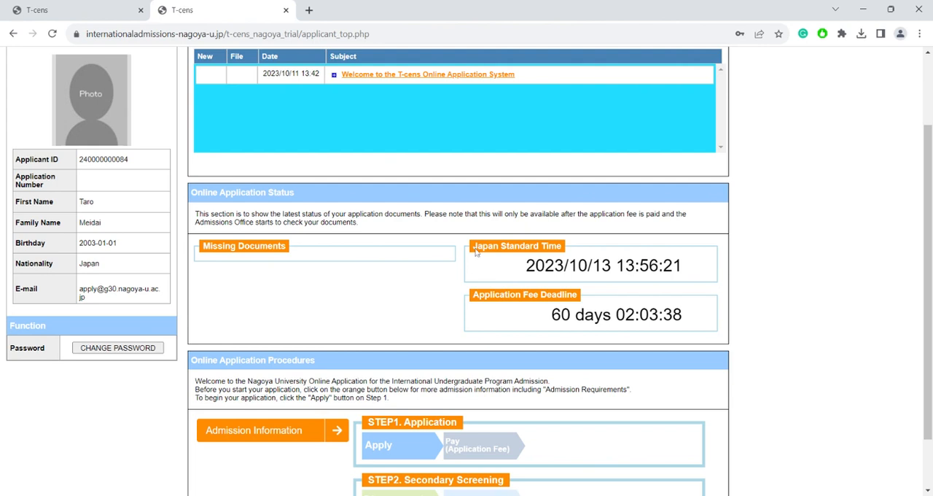
mouse_move(508, 342)
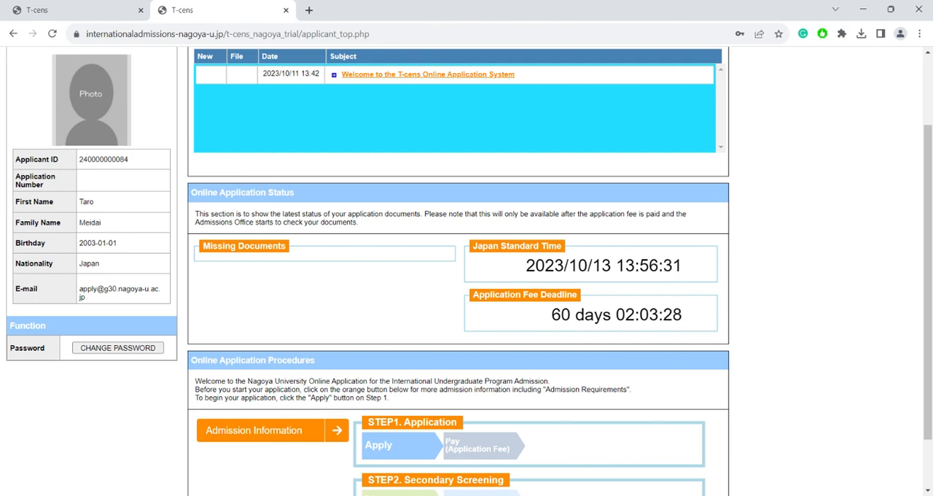
scroll(down, 3)
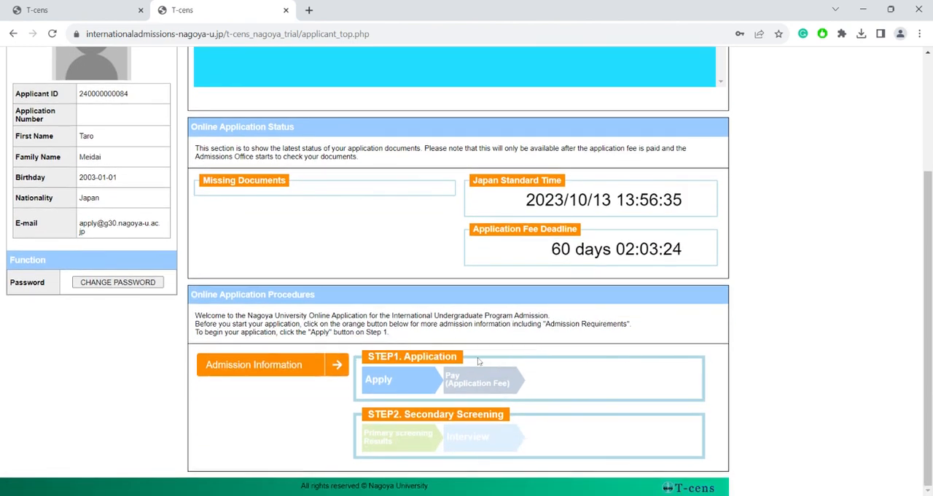
mouse_move(362, 429)
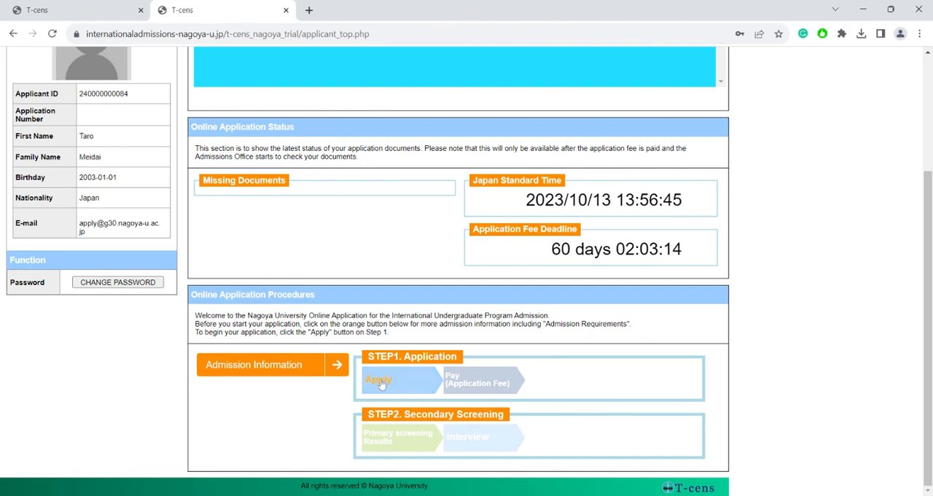
Review Form1 personal information (name, passport, birth date, nationality Japan, Nagoya address) and save it
click(379, 379)
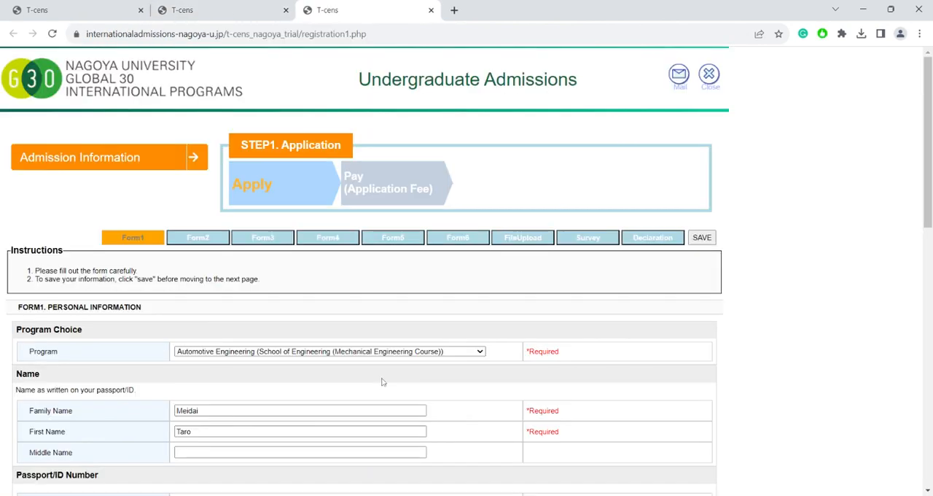
mouse_move(382, 382)
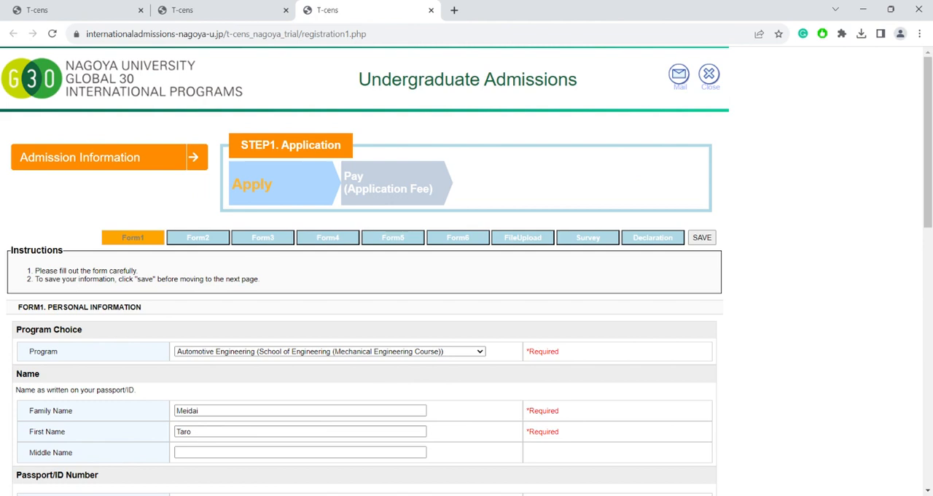
mouse_move(141, 252)
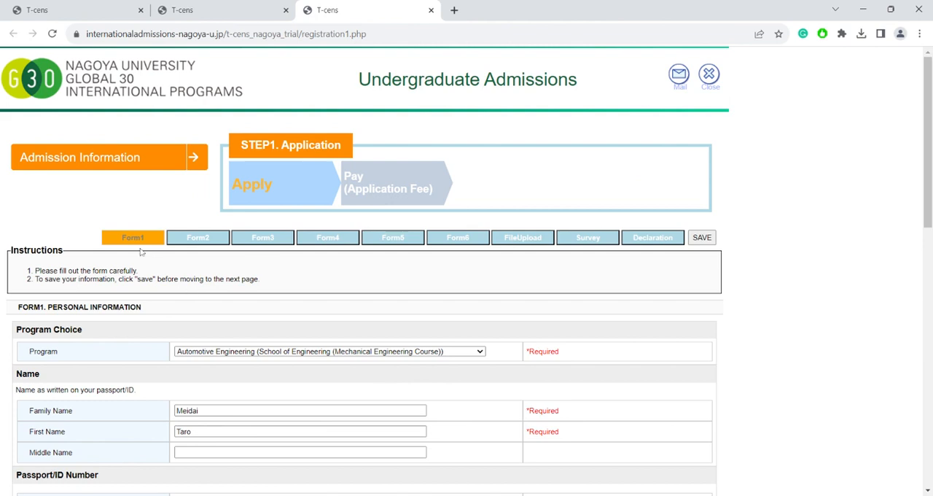
mouse_move(129, 246)
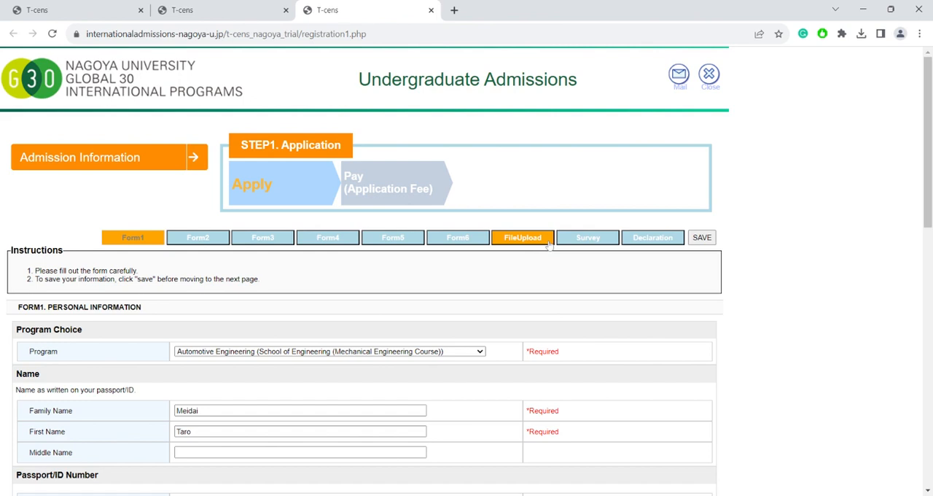
mouse_move(548, 245)
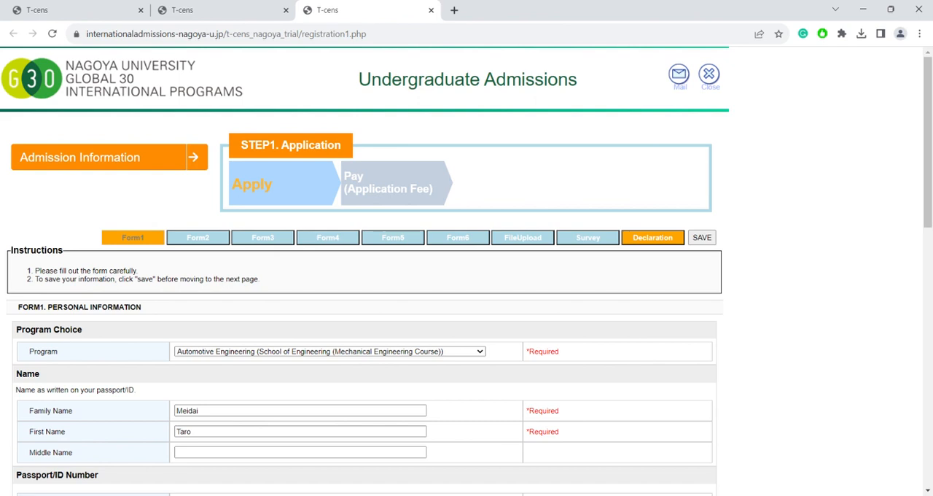
mouse_move(651, 269)
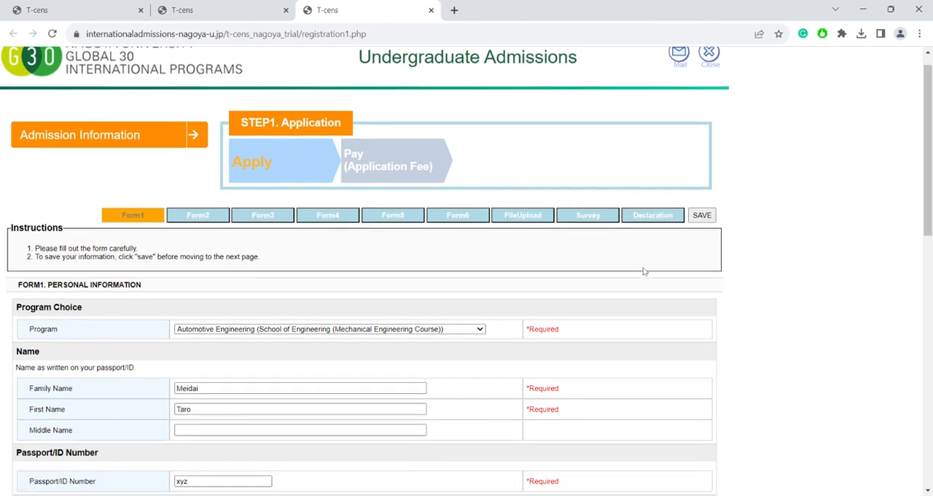
scroll(down, 3)
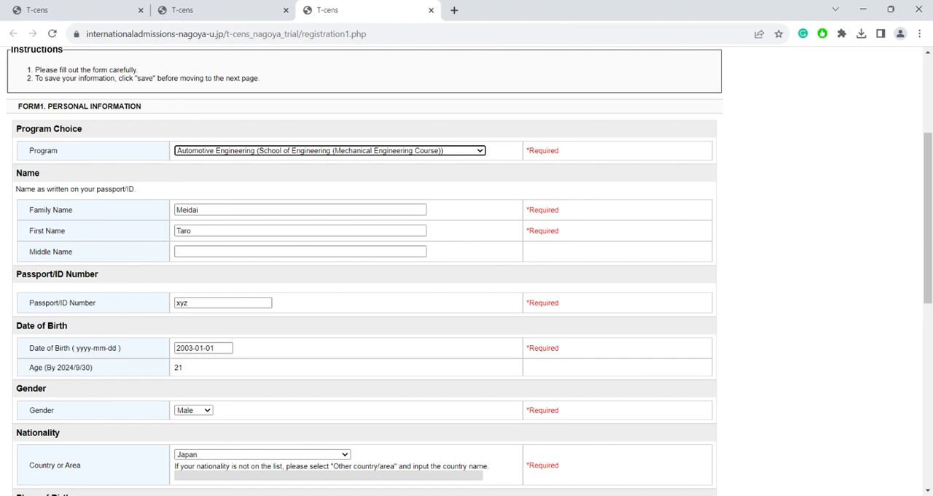
scroll(down, 3)
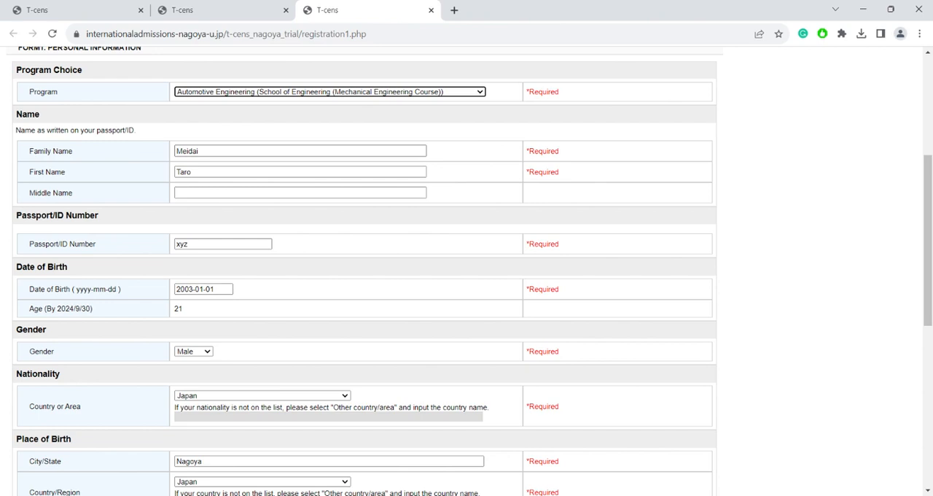
scroll(down, 3)
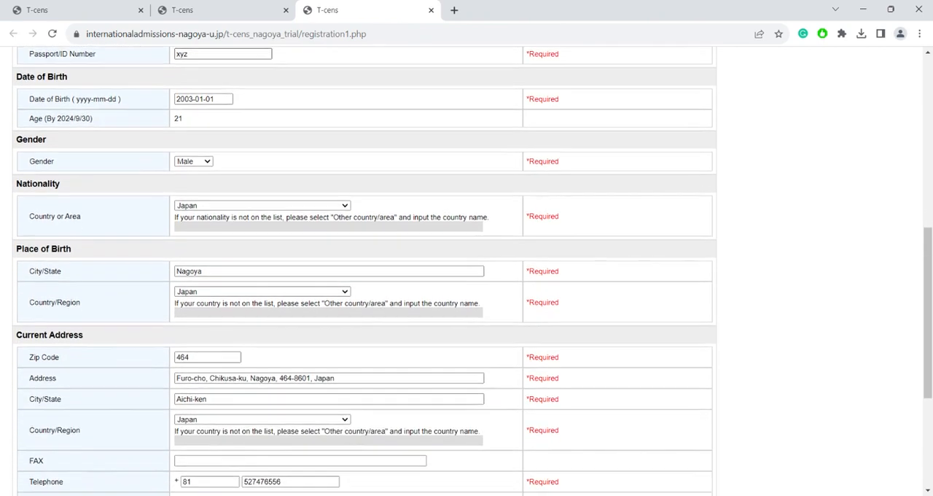
scroll(down, 3)
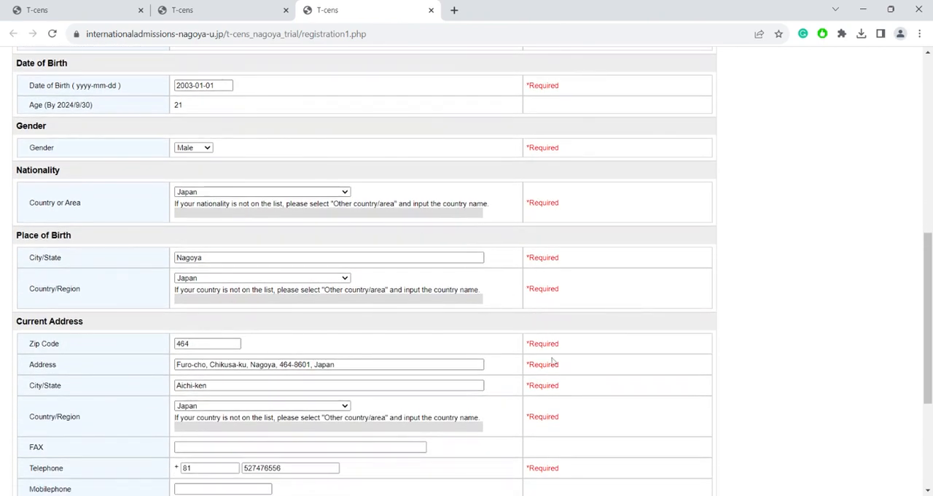
scroll(down, 3)
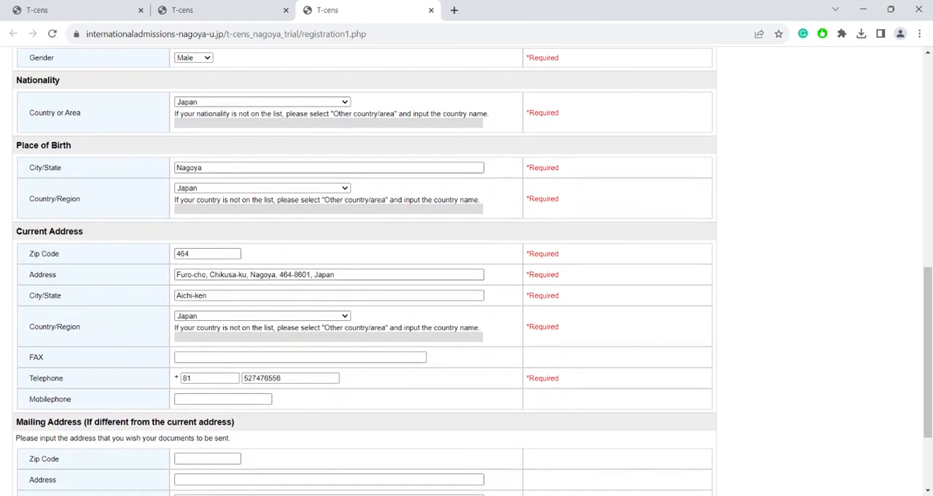
scroll(down, 3)
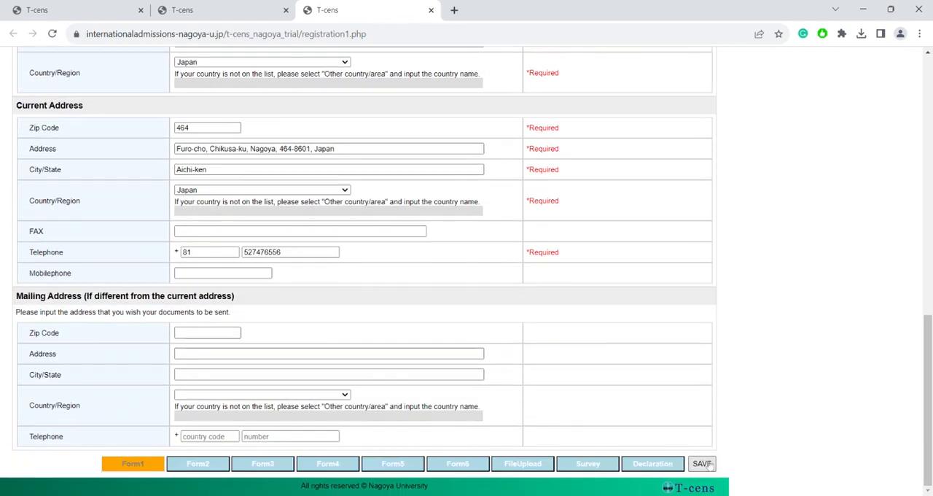
click(701, 464)
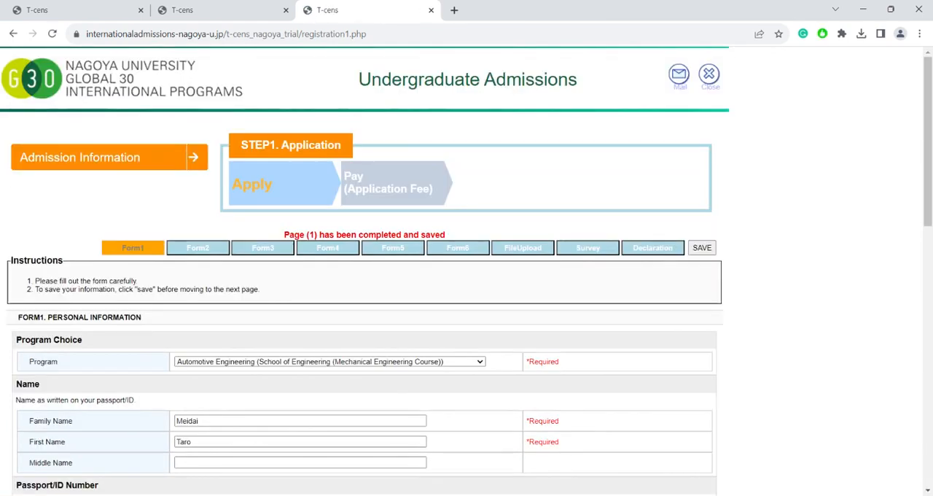
click(198, 248)
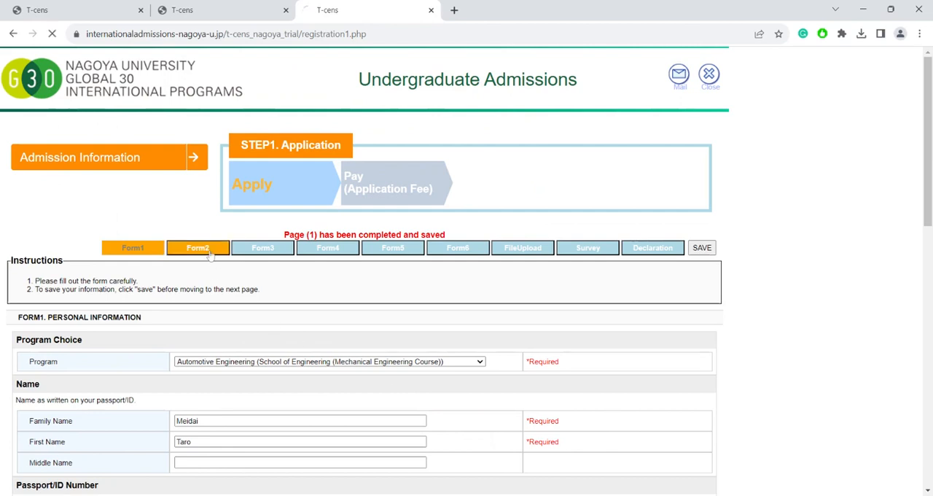
Review Form2 elementary, middle and high school entries in Nagoya and save the form
click(198, 248)
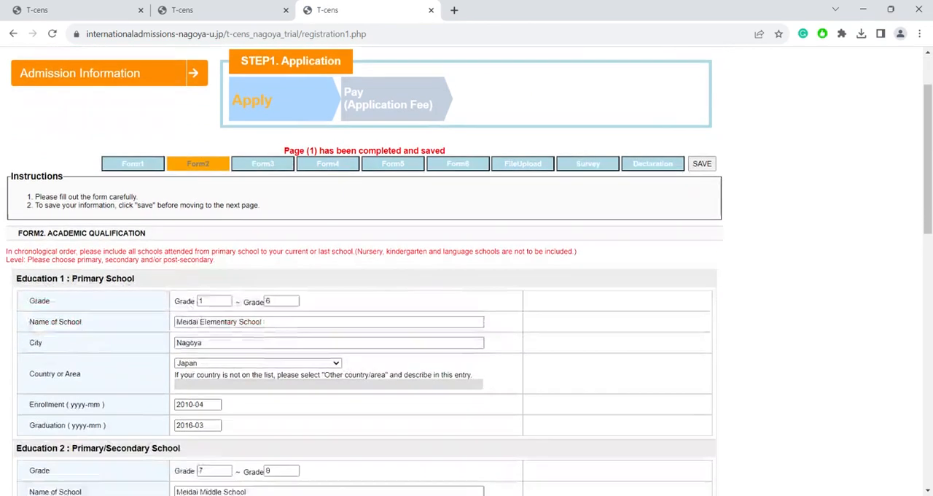
scroll(down, 3)
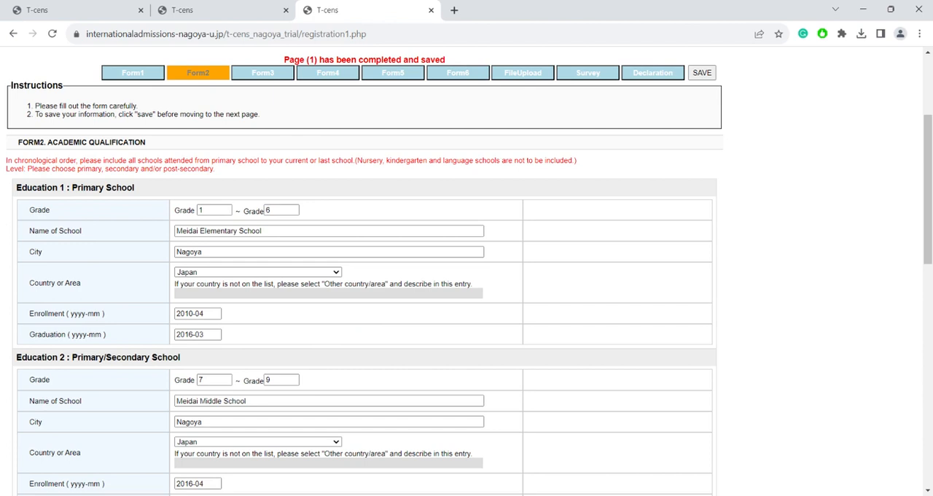
mouse_move(23, 309)
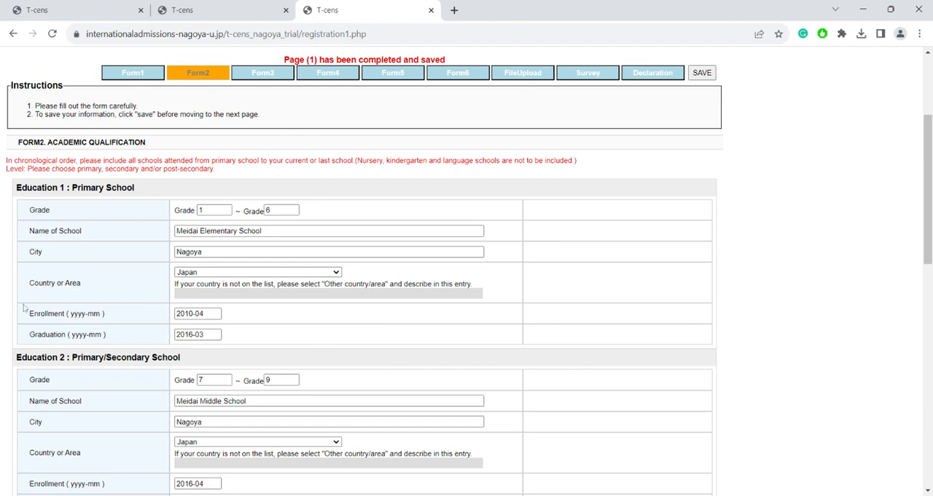
scroll(down, 3)
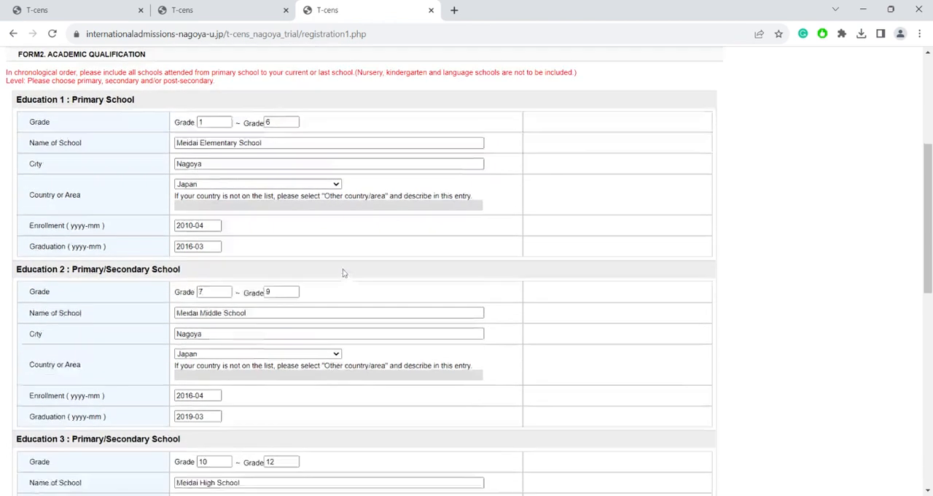
scroll(down, 3)
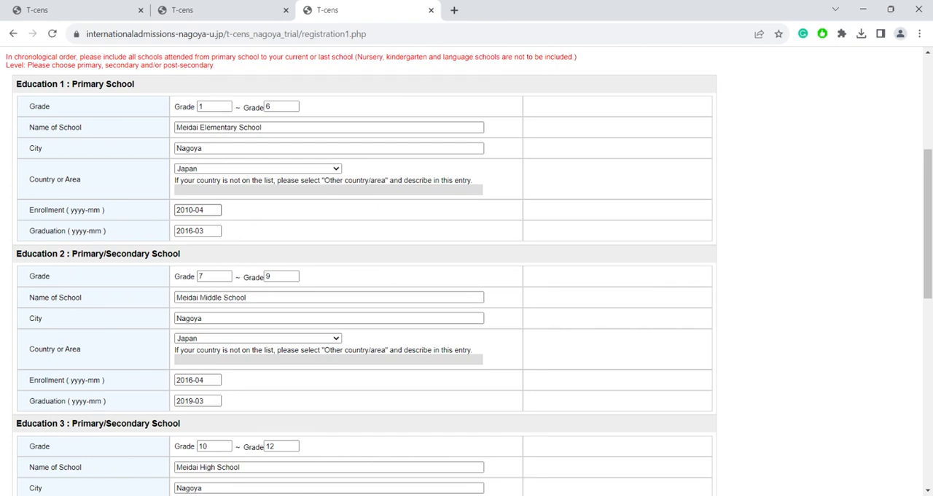
scroll(down, 3)
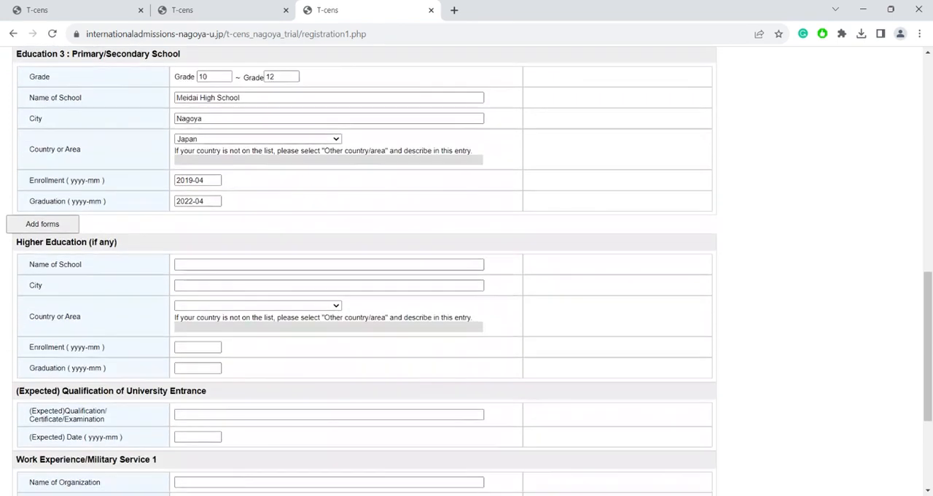
scroll(down, 3)
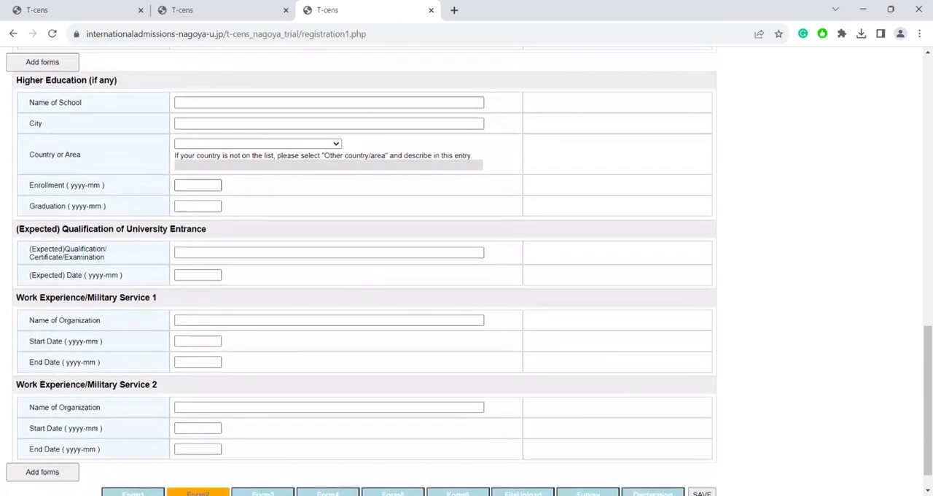
scroll(down, 3)
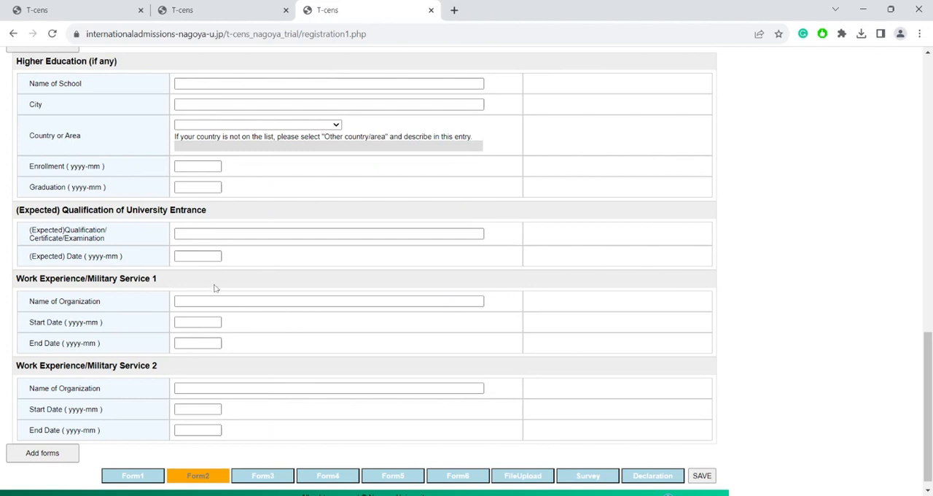
scroll(down, 3)
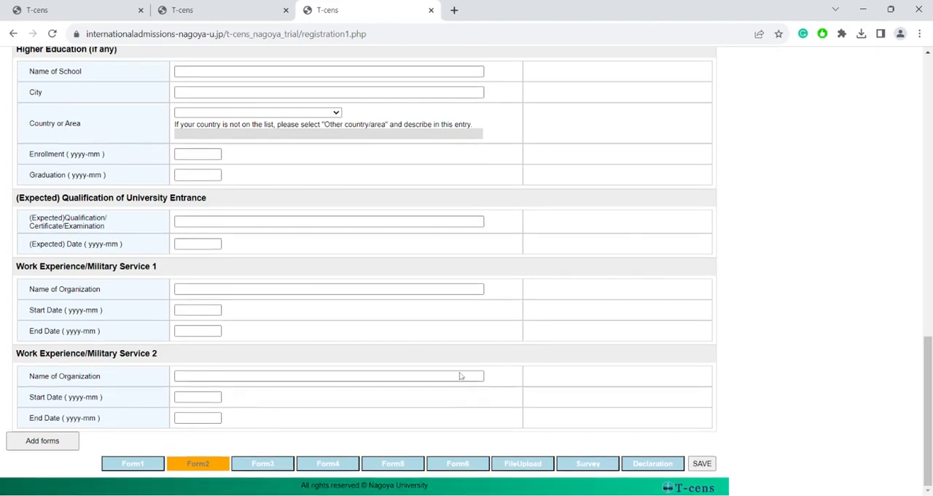
click(701, 463)
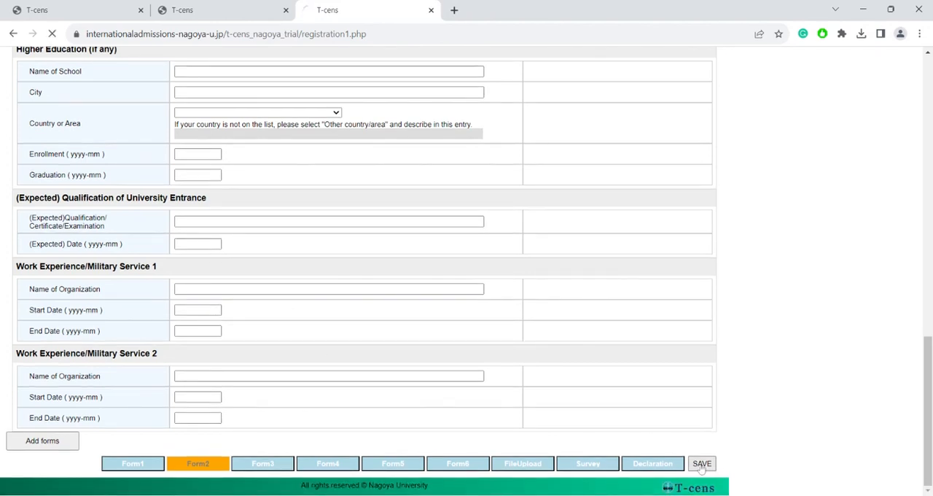
Review Form3's SAT entry dated 2022-01 scoring 550 and save it
click(702, 464)
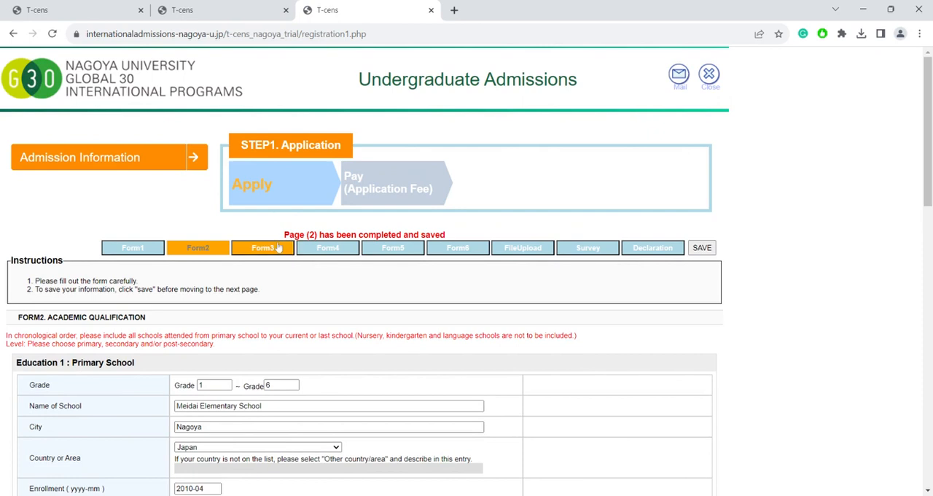
click(263, 248)
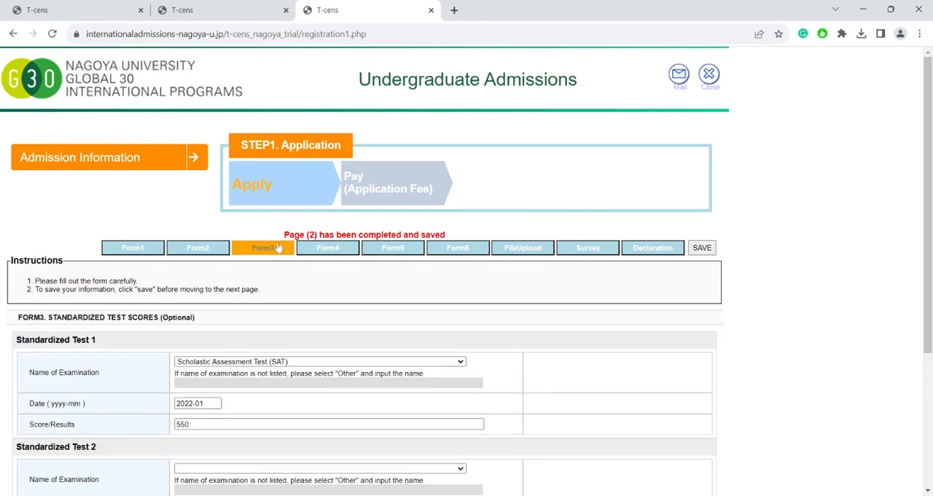
scroll(down, 3)
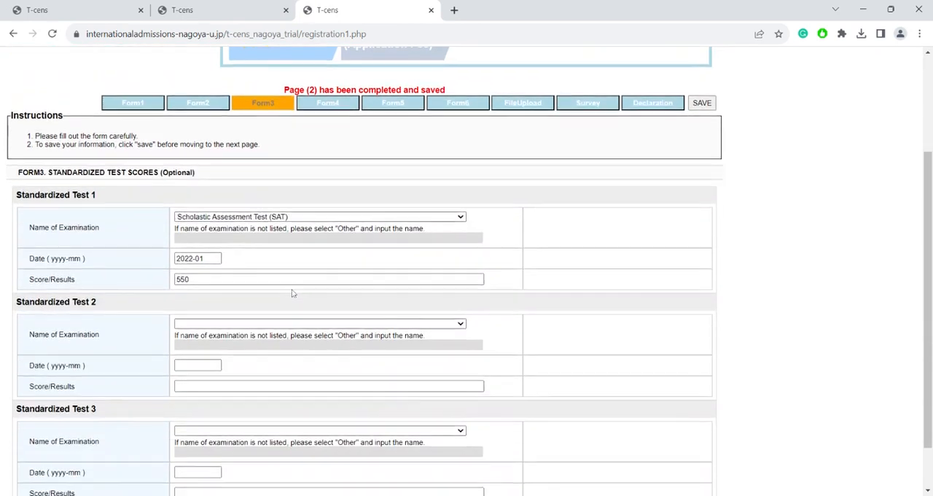
scroll(down, 3)
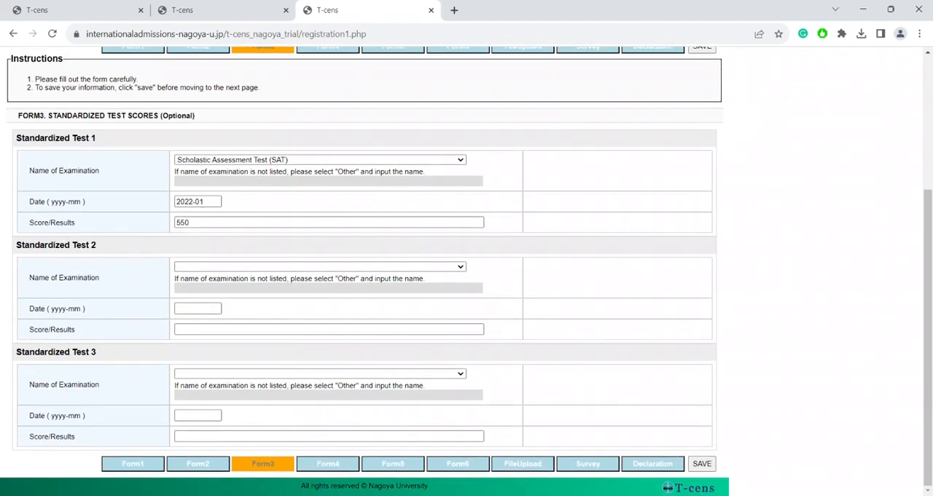
mouse_move(347, 249)
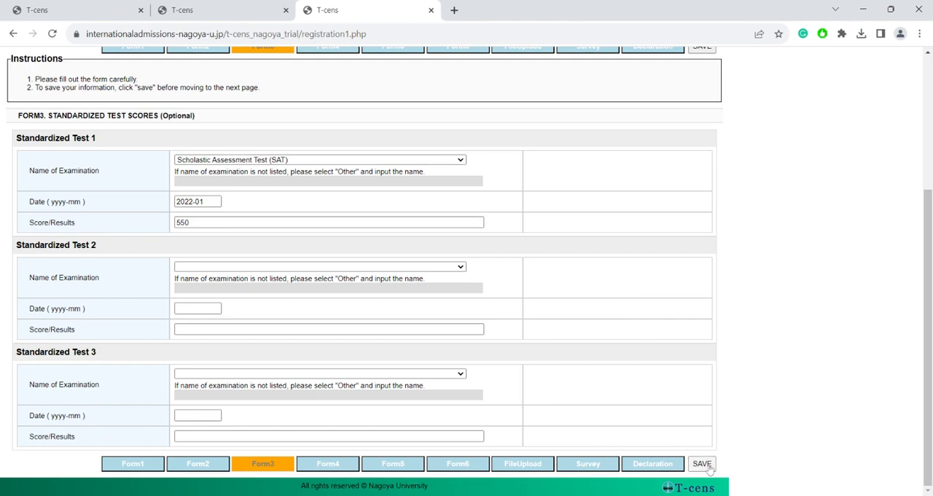
click(701, 464)
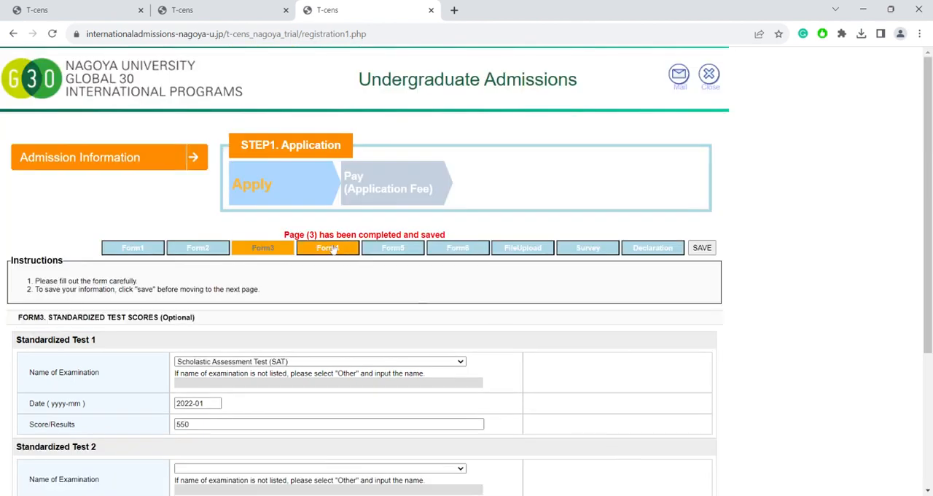
Choose the English-medium high school option as English proficiency proof on Form4 and save
click(327, 248)
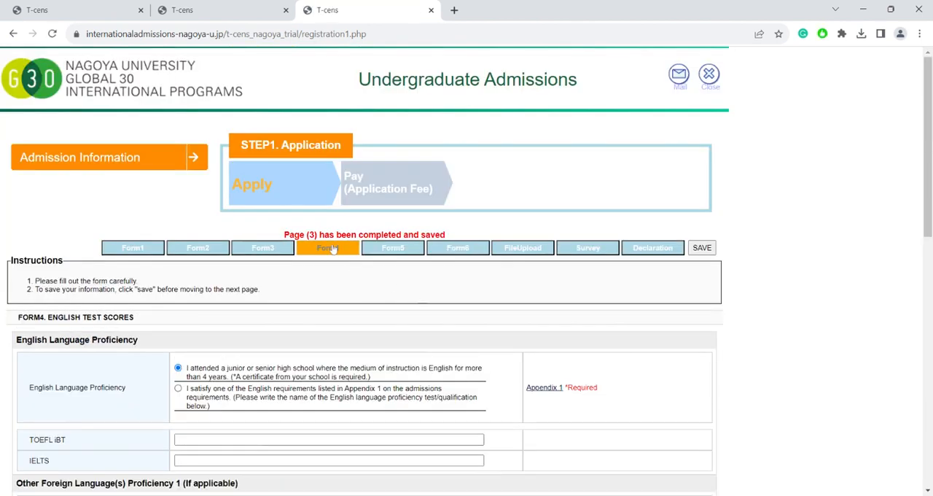
scroll(down, 3)
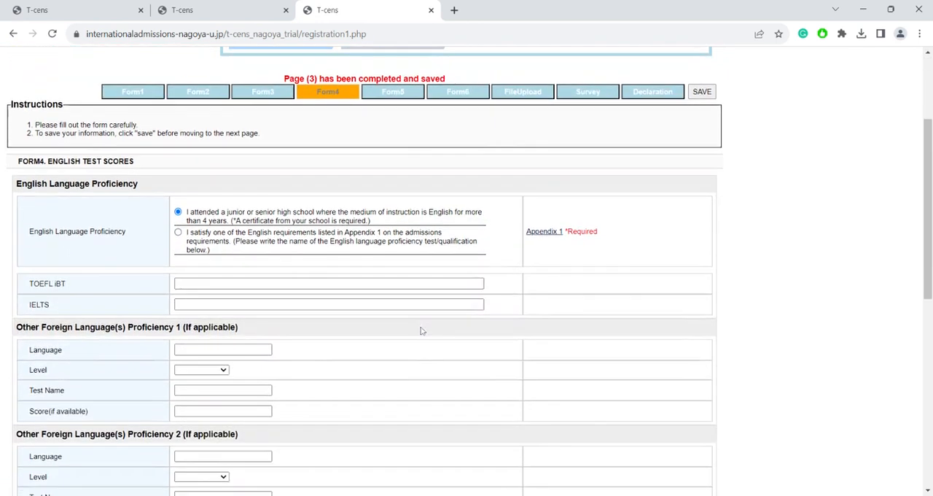
scroll(down, 3)
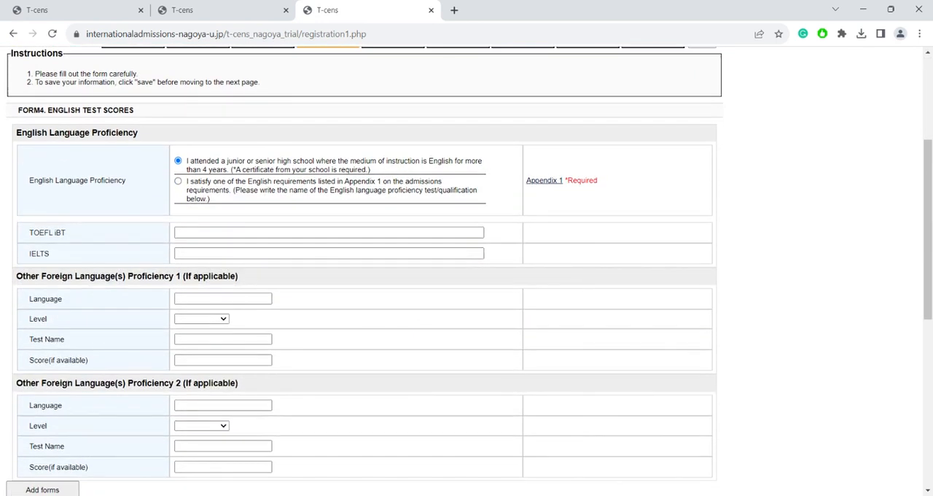
mouse_move(122, 145)
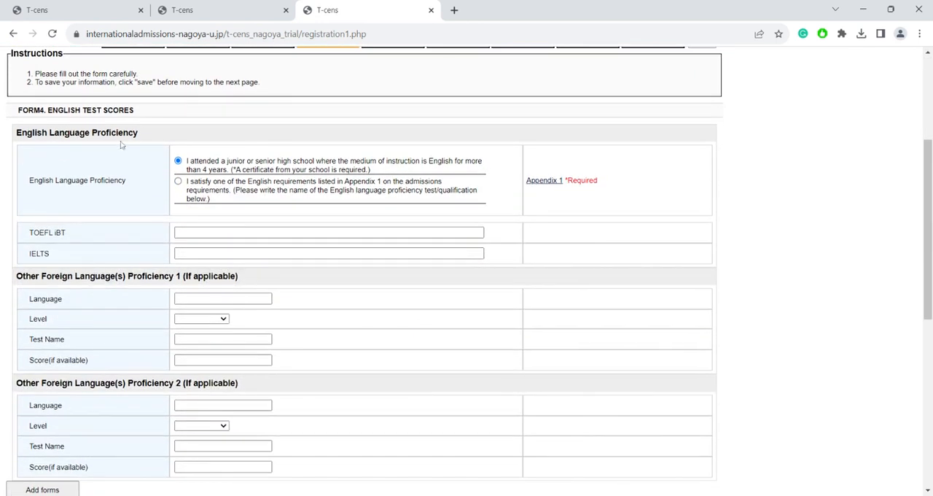
mouse_move(164, 143)
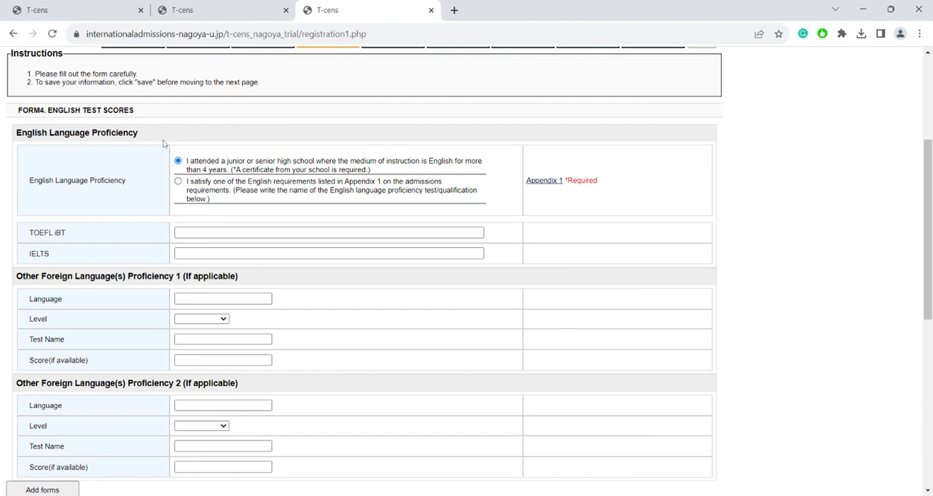
click(178, 161)
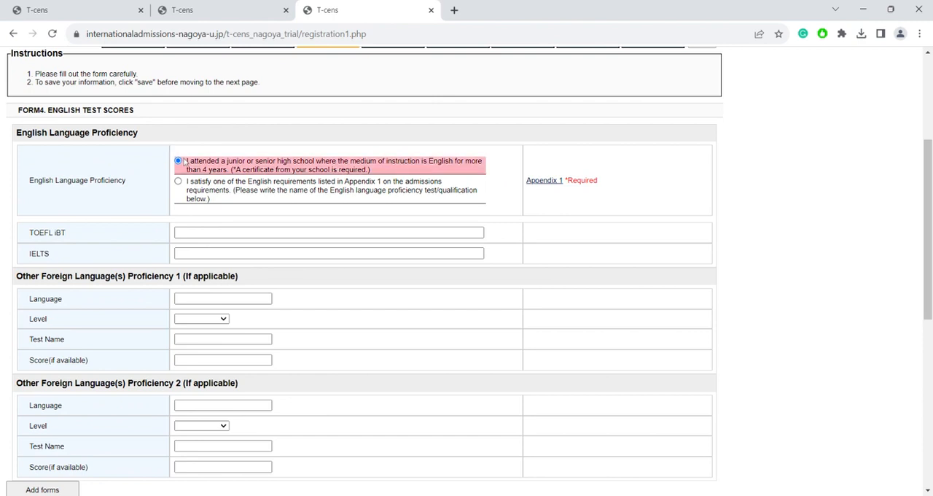
click(178, 160)
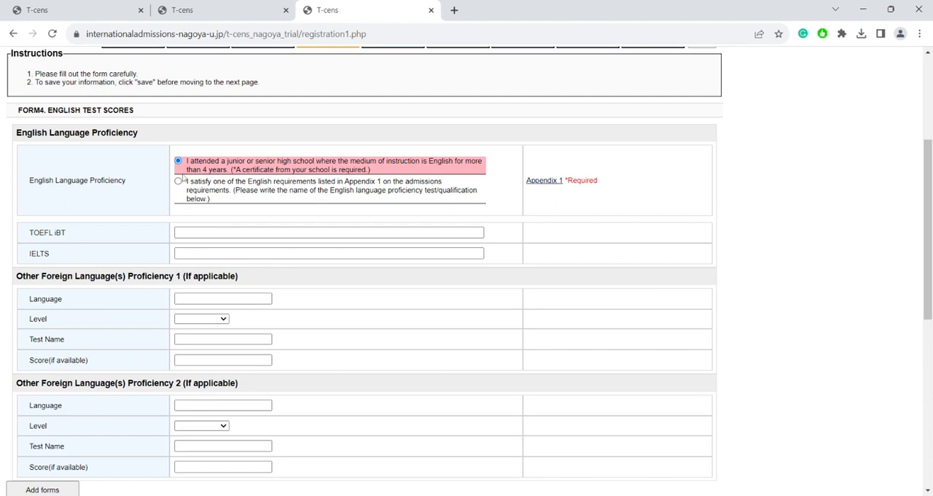
click(178, 181)
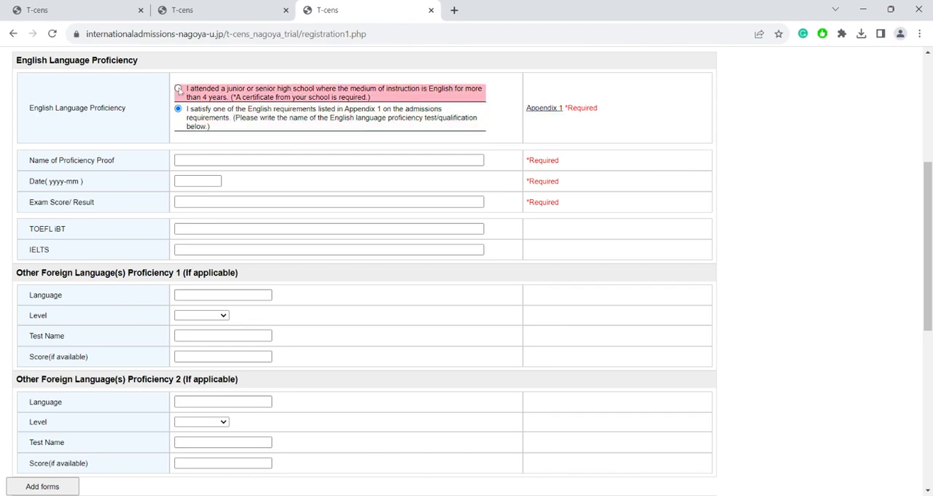
click(178, 88)
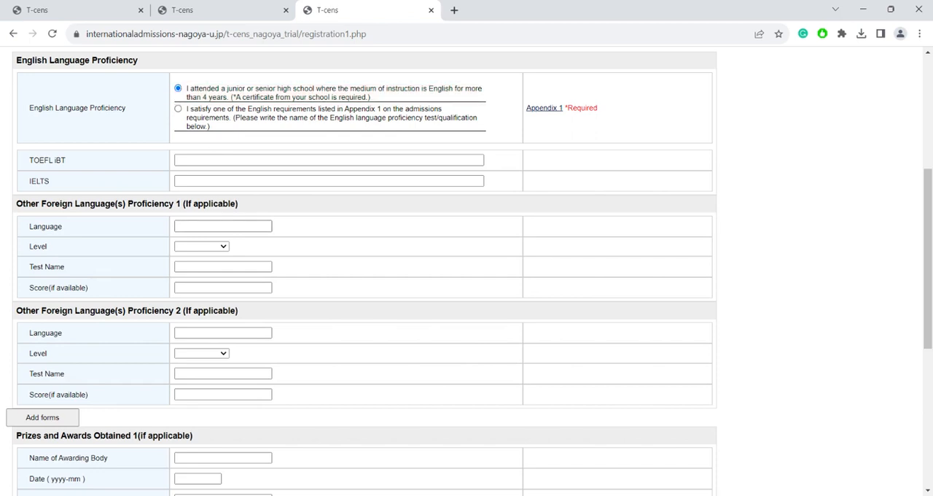
scroll(down, 3)
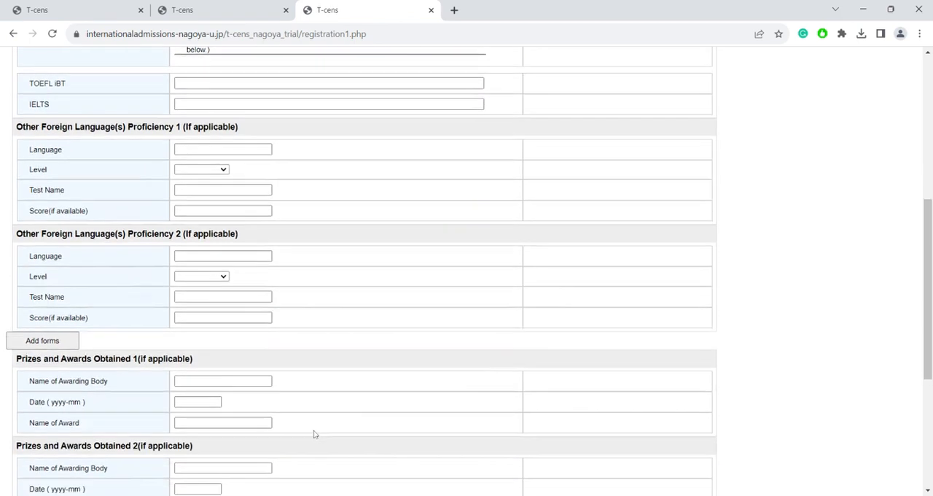
scroll(down, 3)
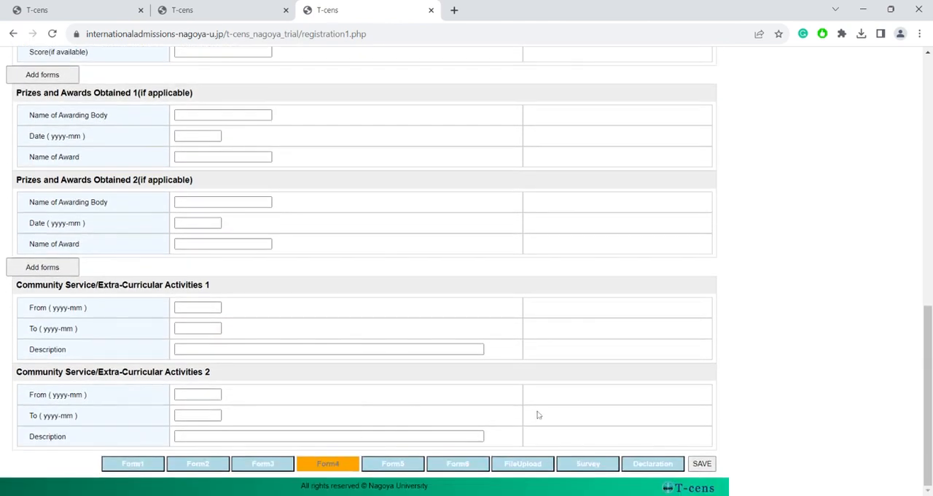
click(699, 464)
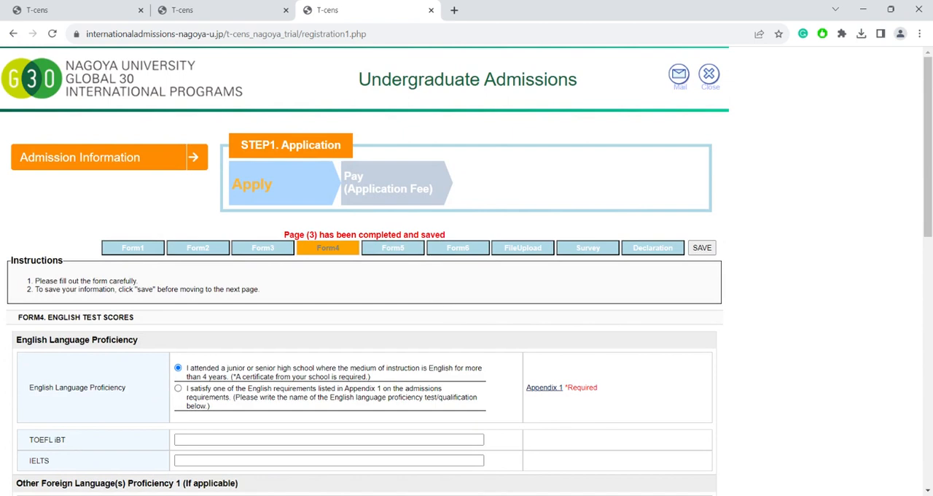
Review Form5's two Meidai High School academic referees set to submit online and save
click(393, 248)
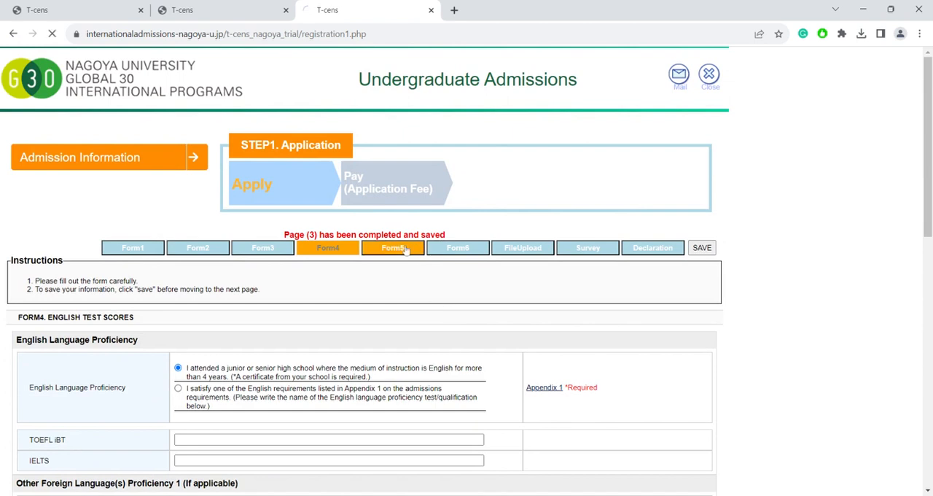
click(392, 248)
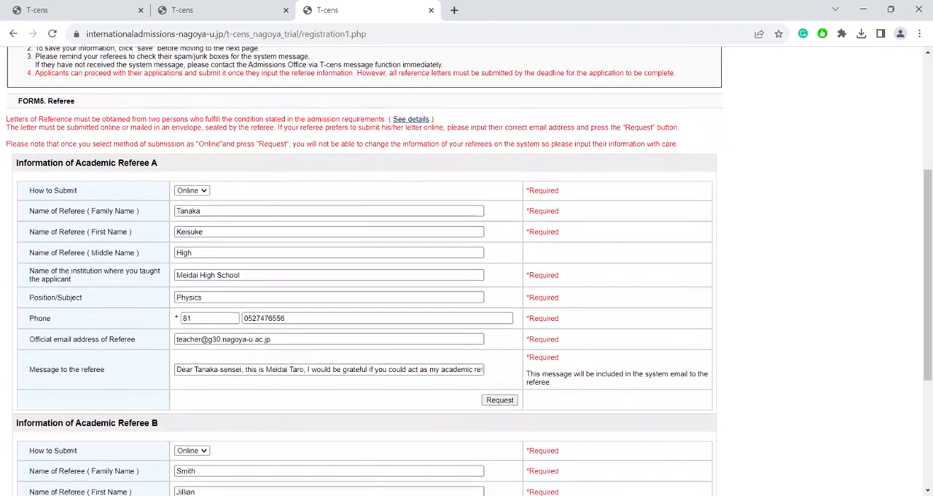
mouse_move(166, 172)
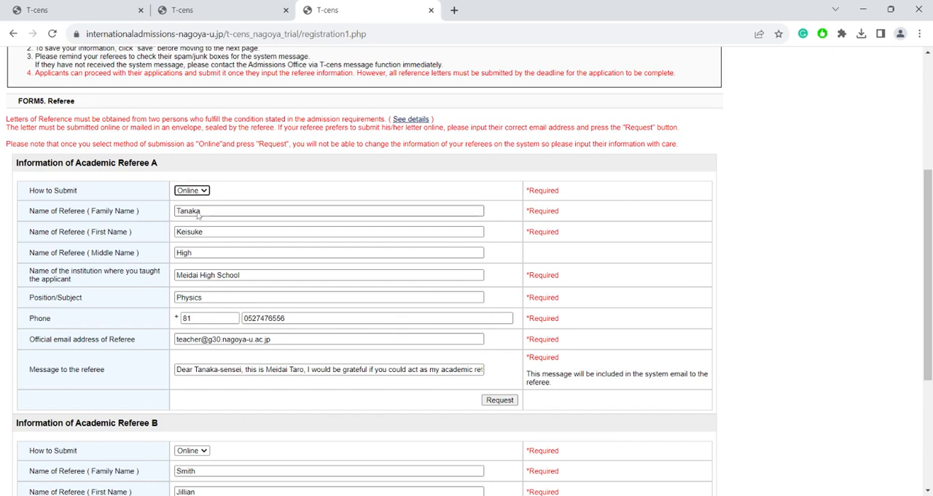
mouse_move(198, 216)
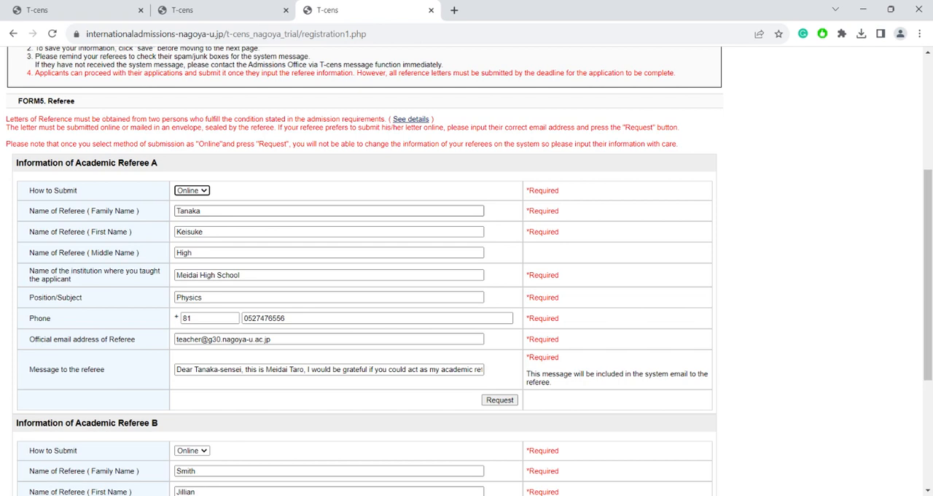
scroll(down, 3)
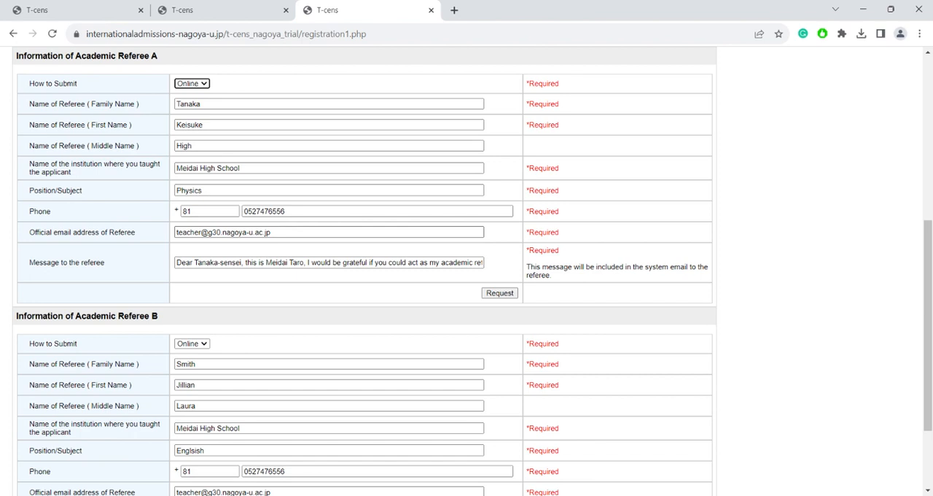
scroll(down, 3)
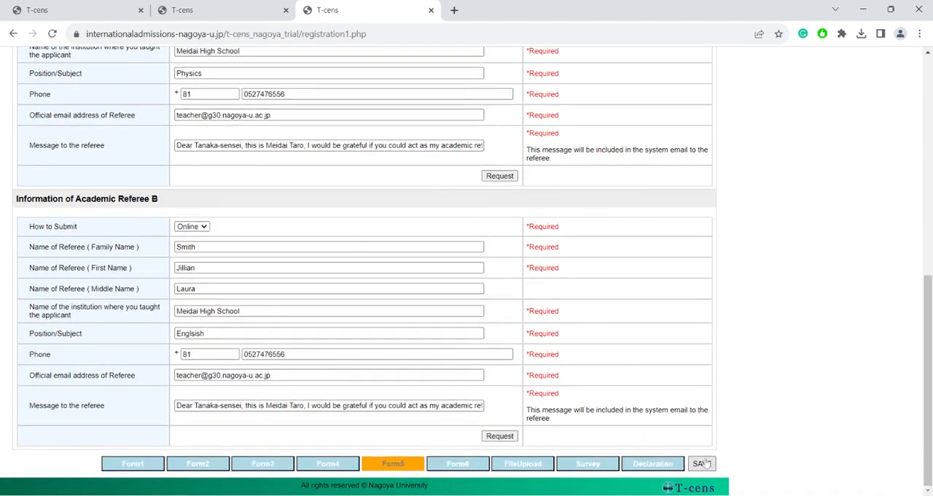
click(701, 464)
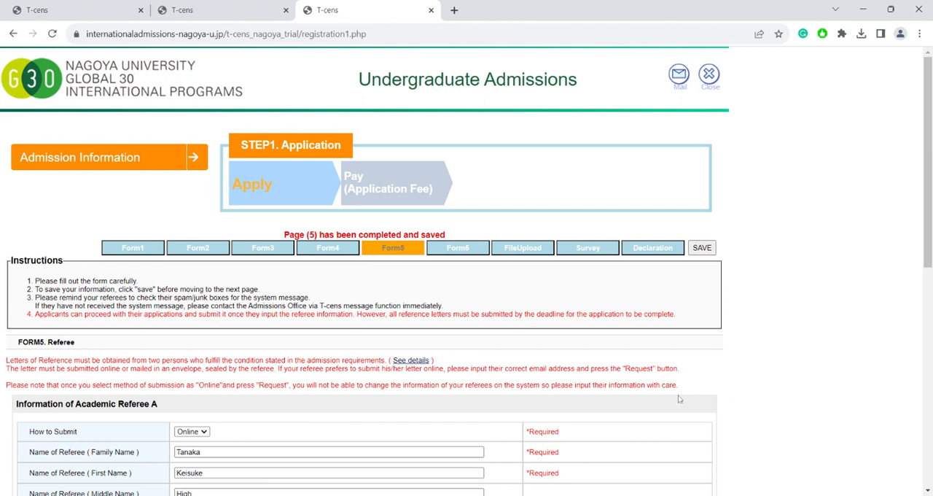
Review Form6 with scholarship checkbox unticked and additional information left empty
click(457, 248)
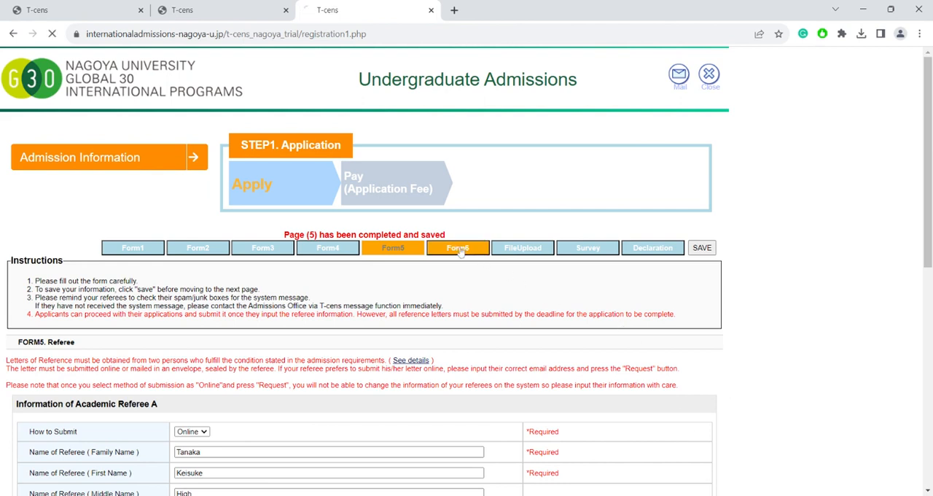
click(457, 247)
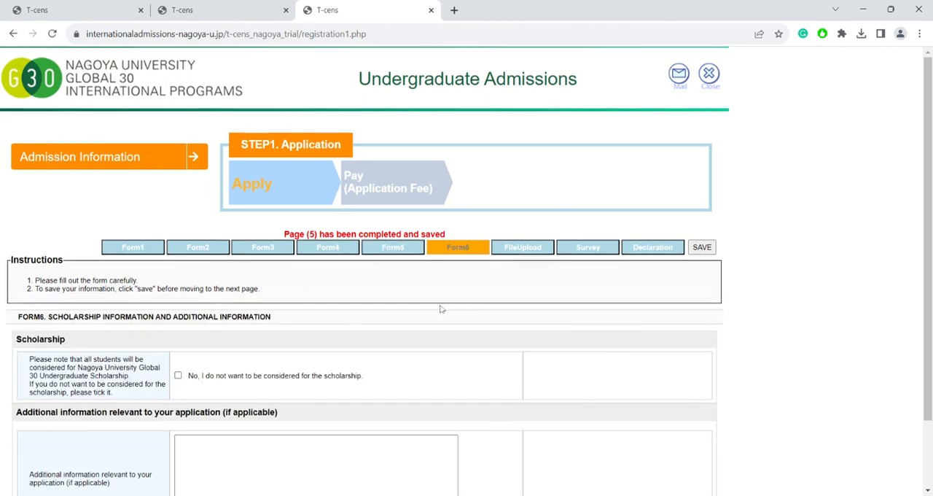
scroll(down, 3)
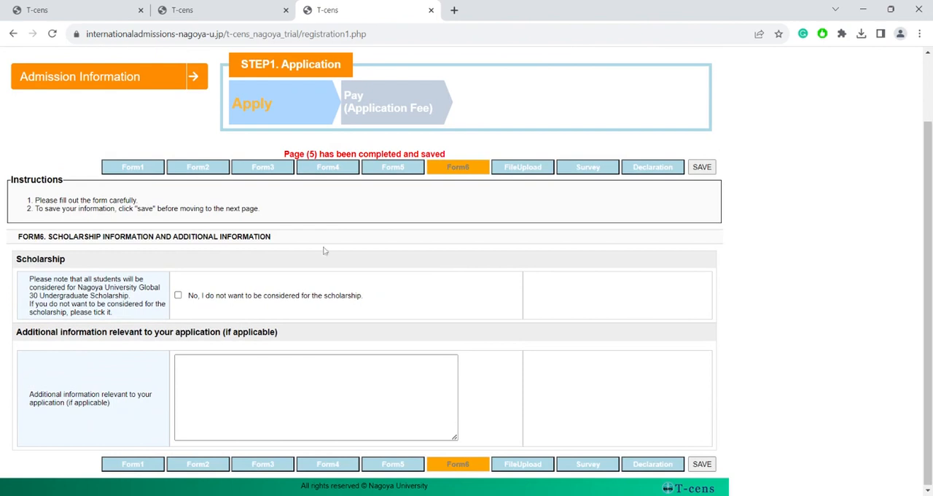
mouse_move(275, 239)
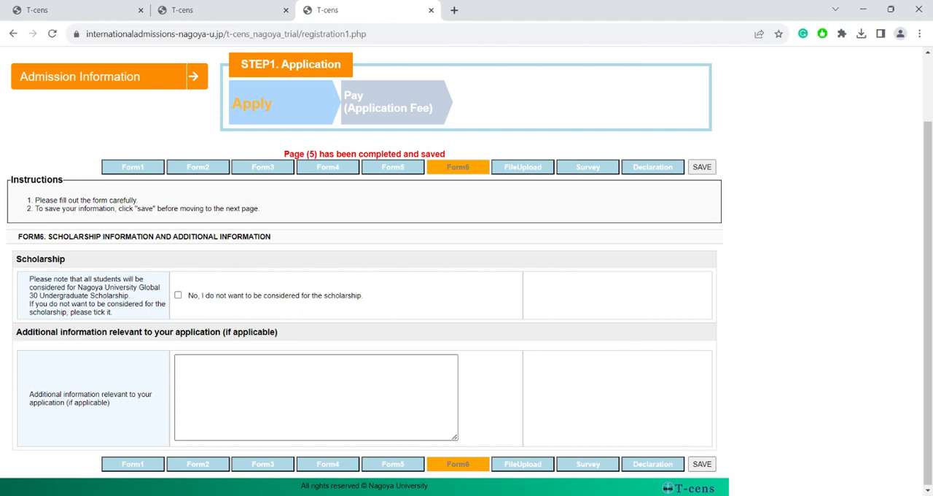
mouse_move(606, 385)
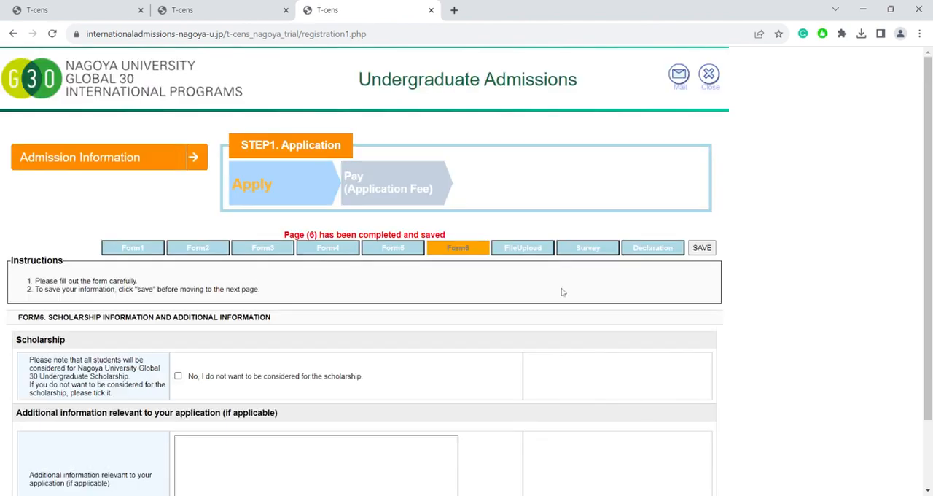
Reach the FileUpload page's Downloads and Uploads sections with empty certificate and transcript slots
click(522, 247)
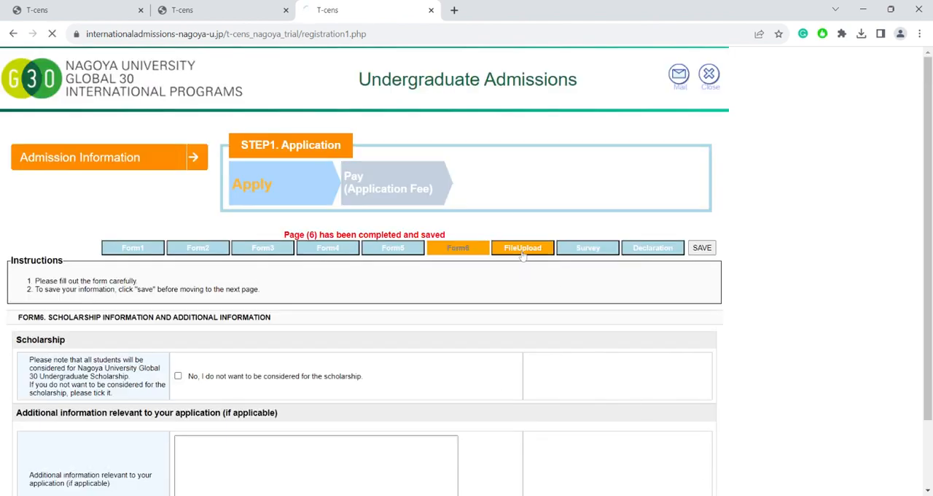
click(522, 247)
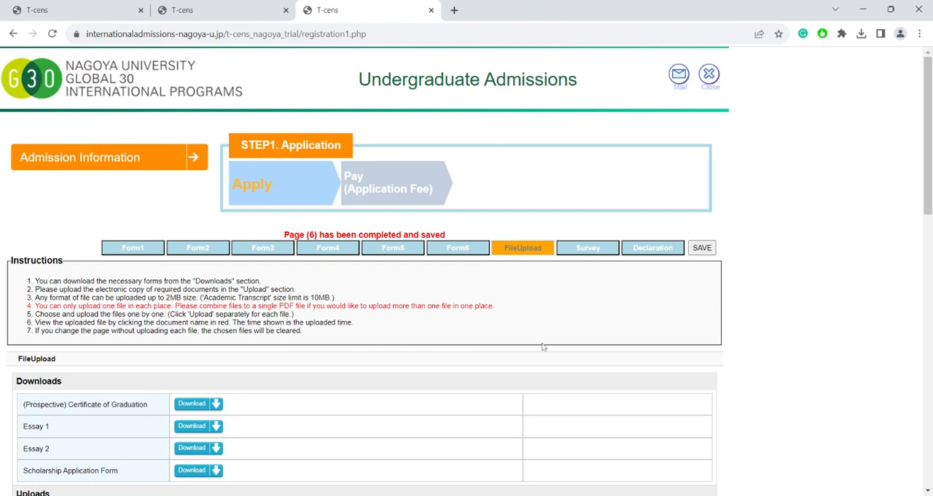
scroll(down, 3)
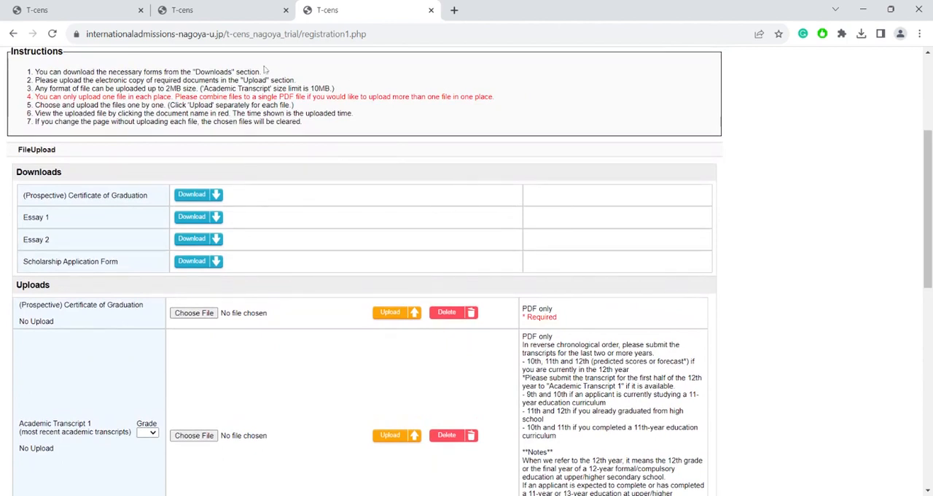
mouse_move(201, 162)
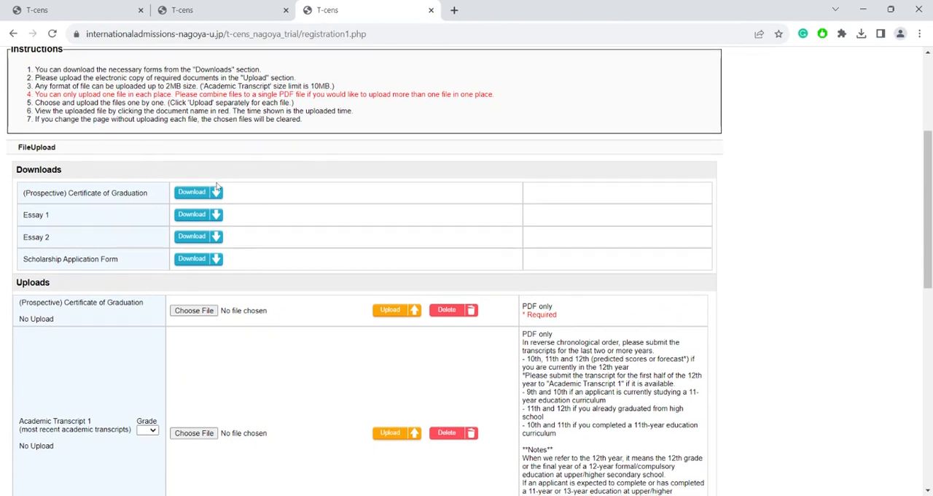
scroll(down, 3)
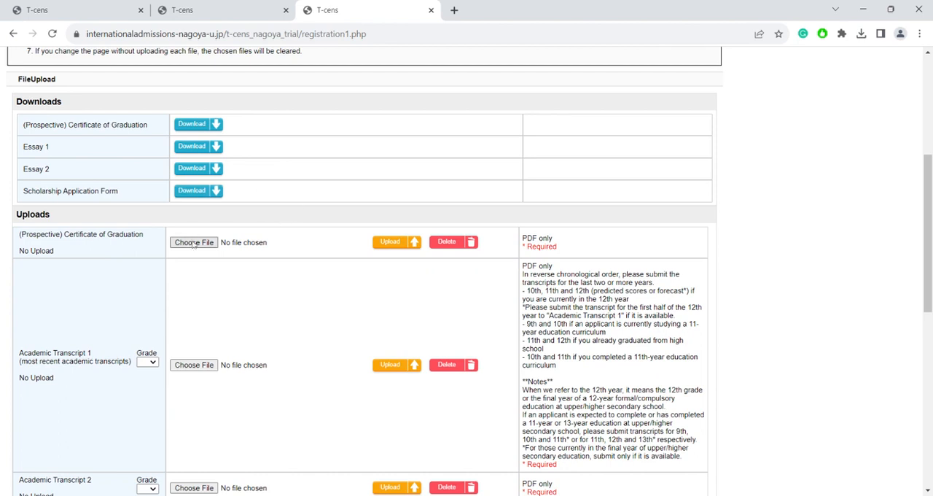
mouse_move(251, 209)
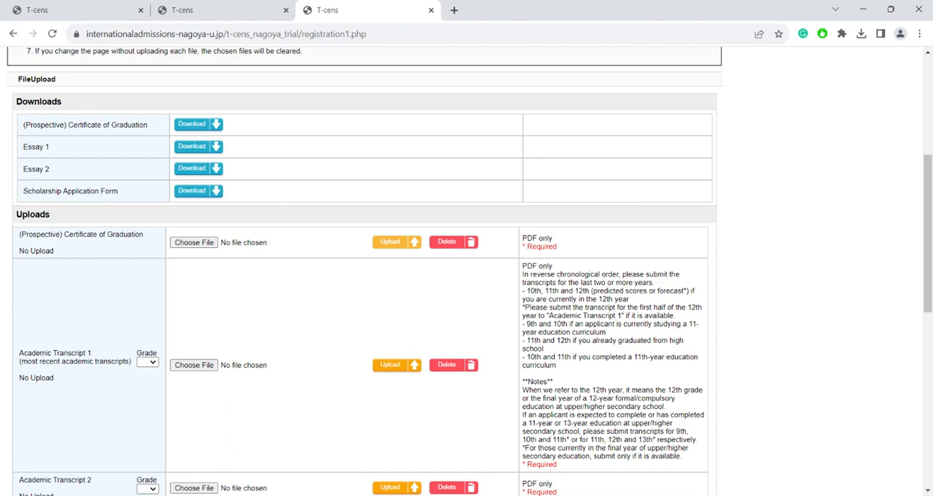
Save the FileUpload page with every document slot left as no file chosen
scroll(down, 3)
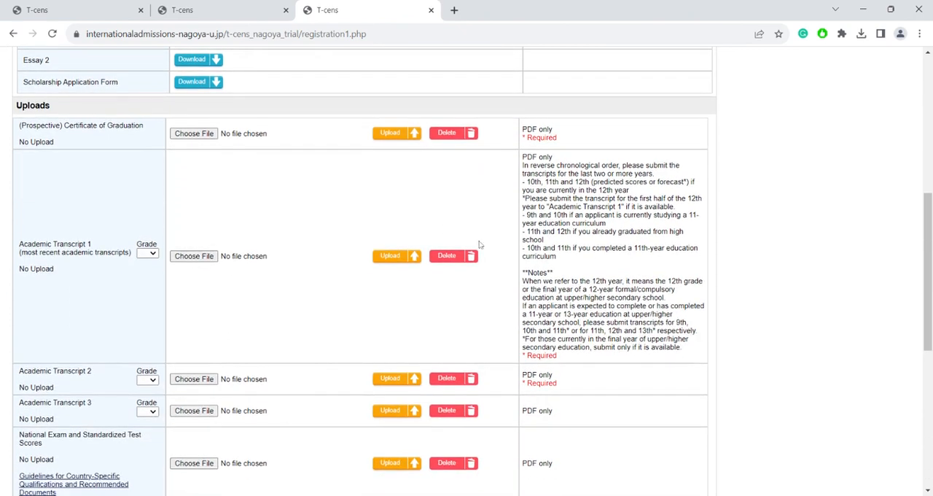
scroll(down, 3)
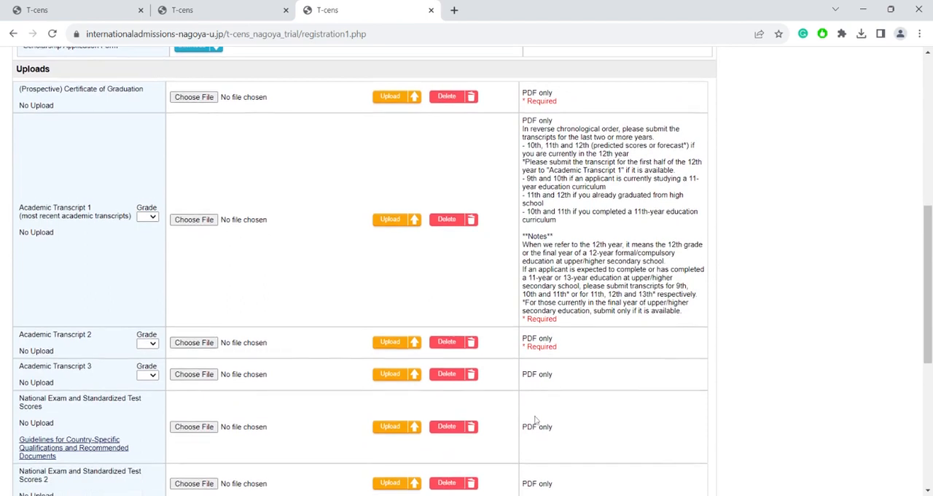
scroll(down, 3)
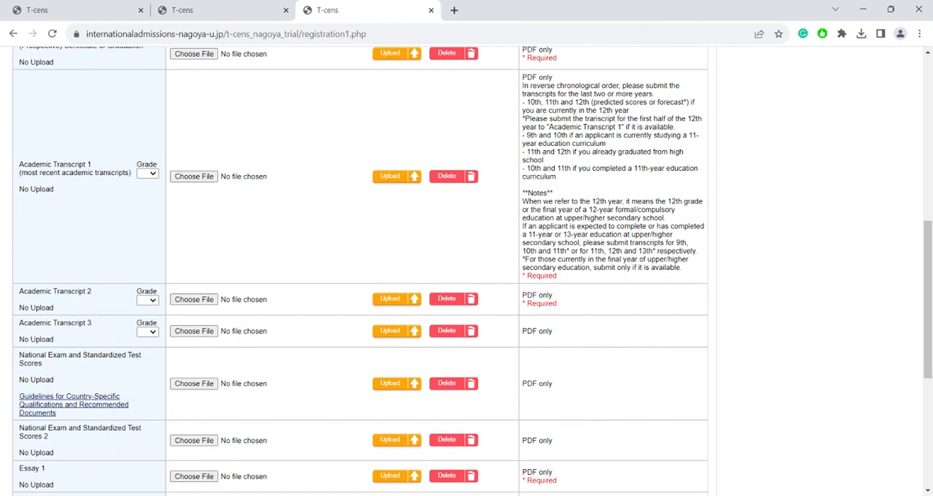
mouse_move(561, 300)
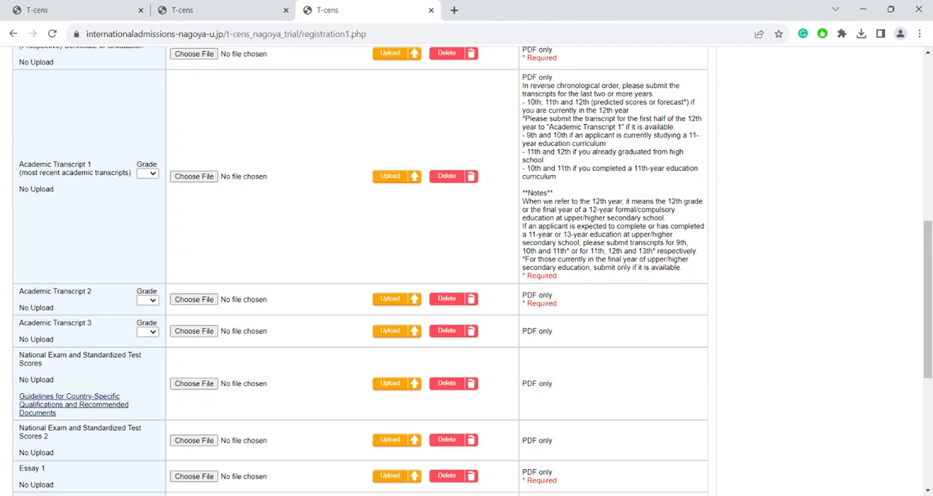
scroll(down, 3)
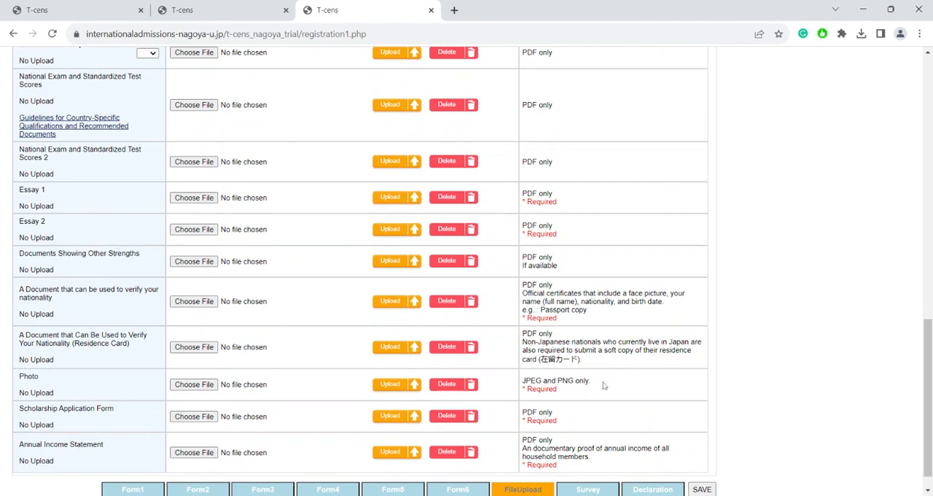
scroll(down, 3)
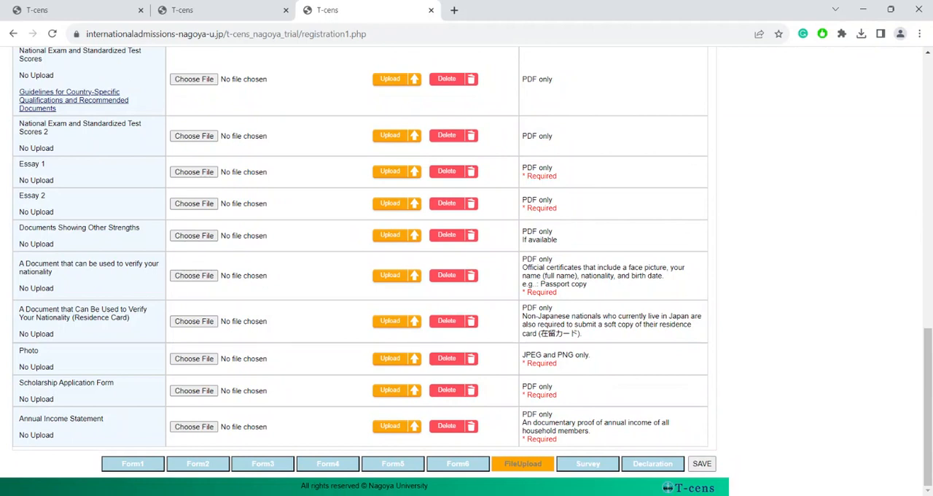
mouse_move(244, 420)
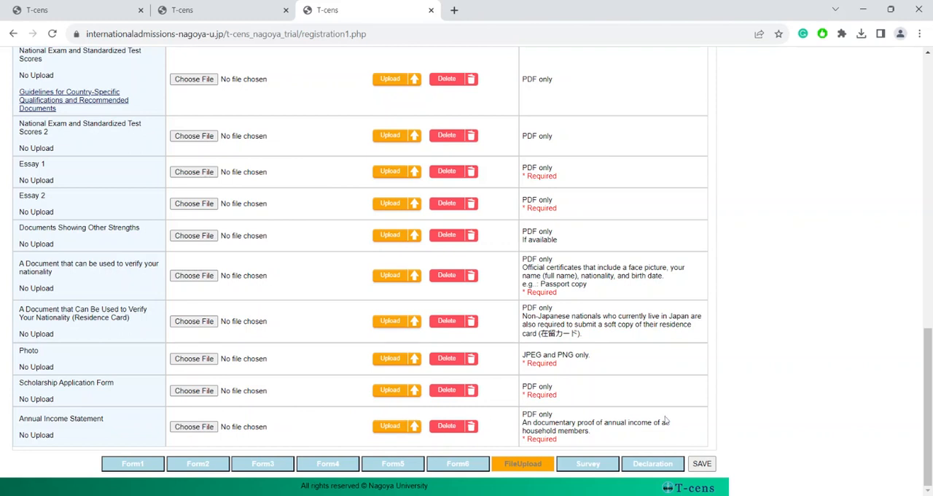
mouse_move(685, 420)
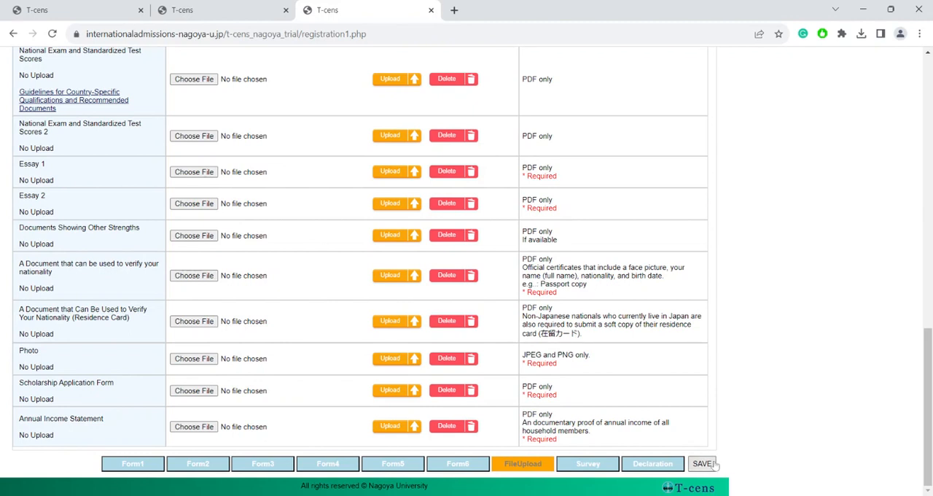
click(701, 464)
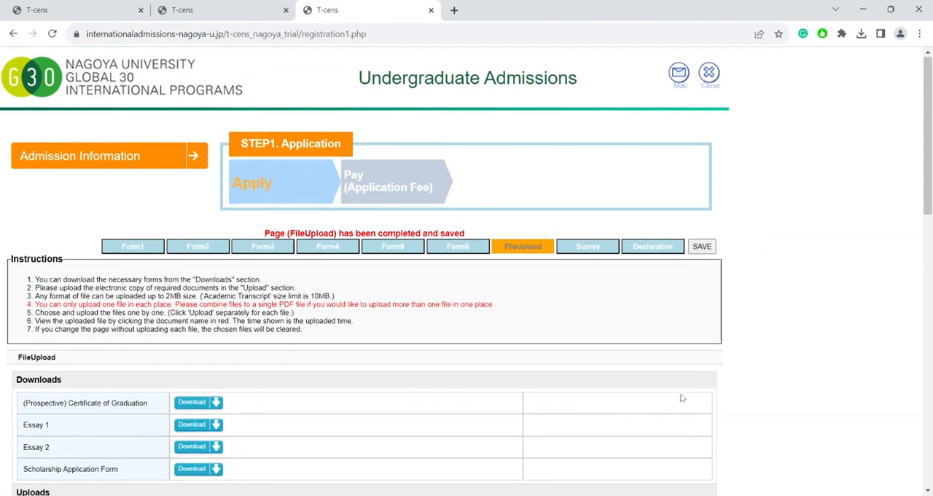
Save the influences-on-applying survey with all questions left unanswered
click(587, 245)
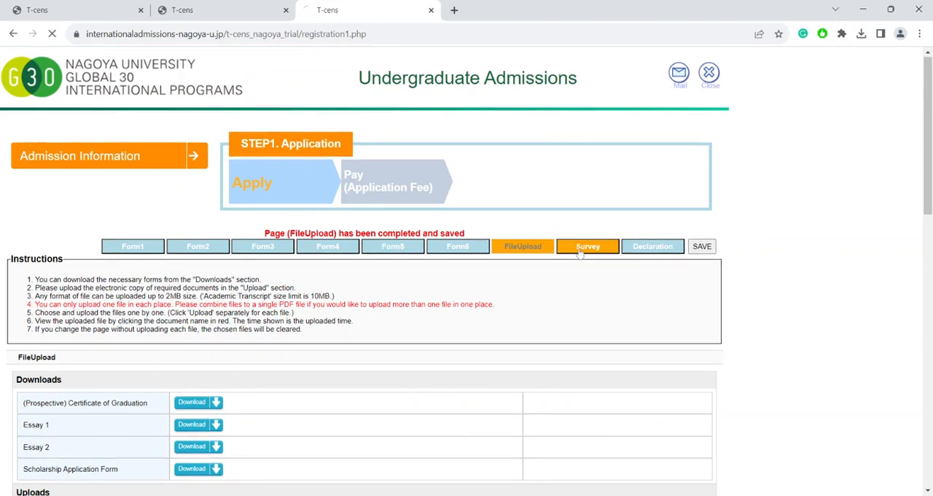
click(587, 245)
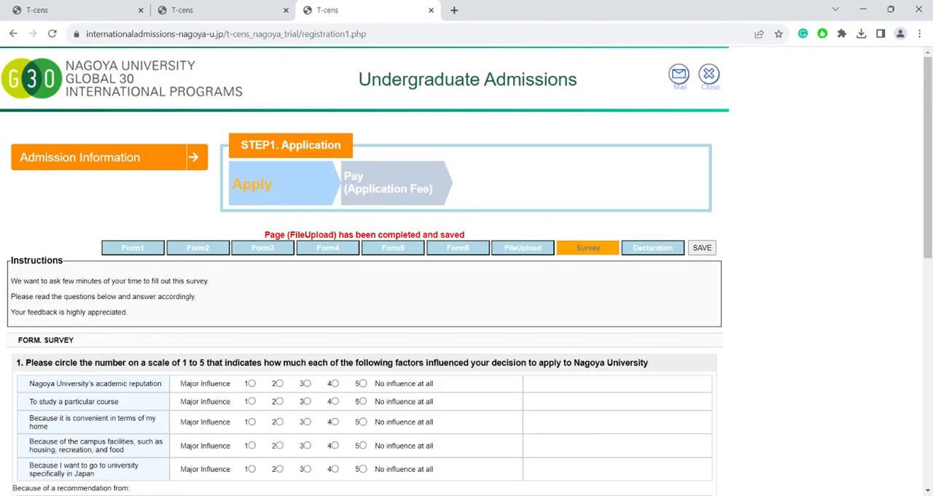
scroll(down, 3)
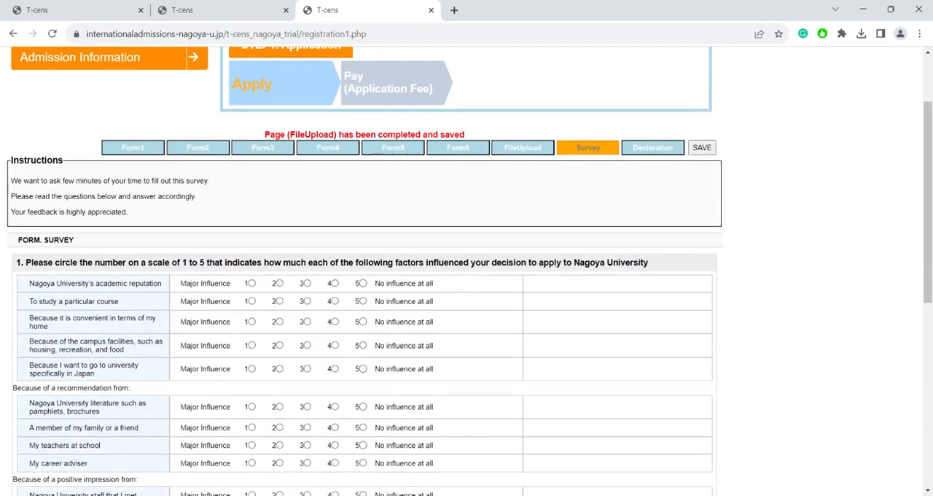
scroll(down, 3)
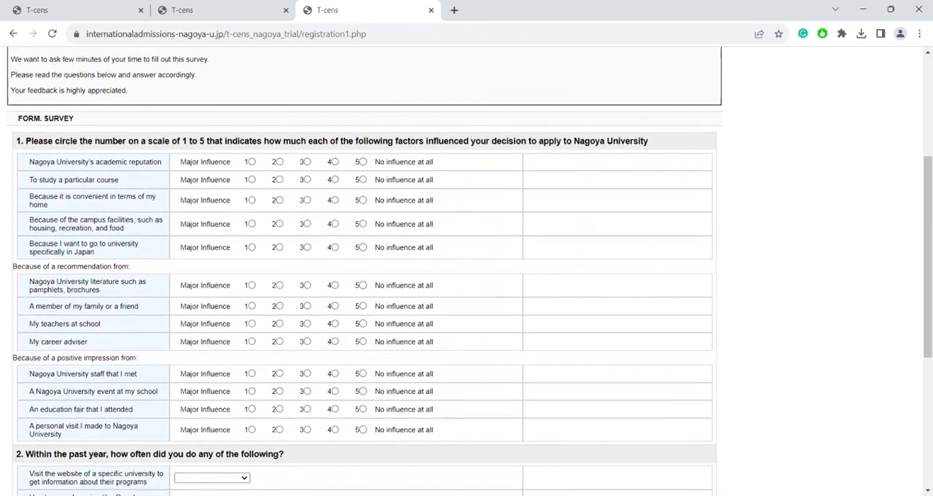
scroll(down, 3)
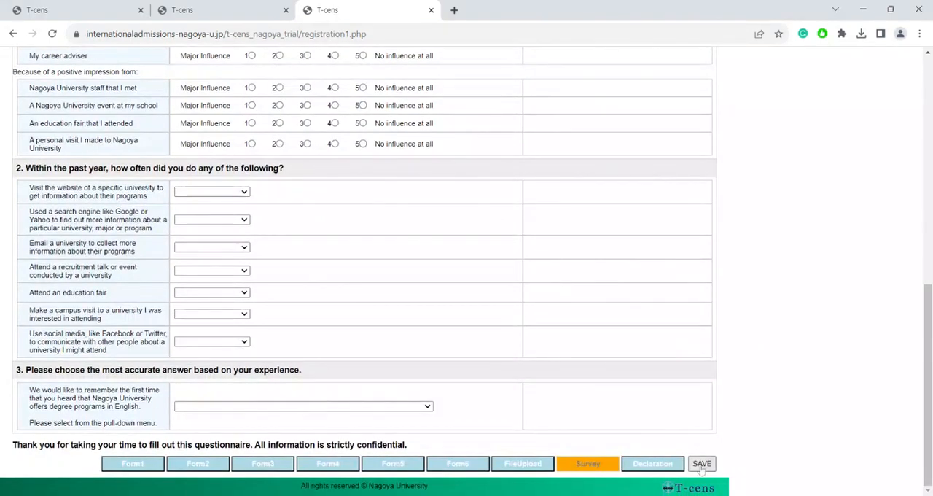
click(701, 464)
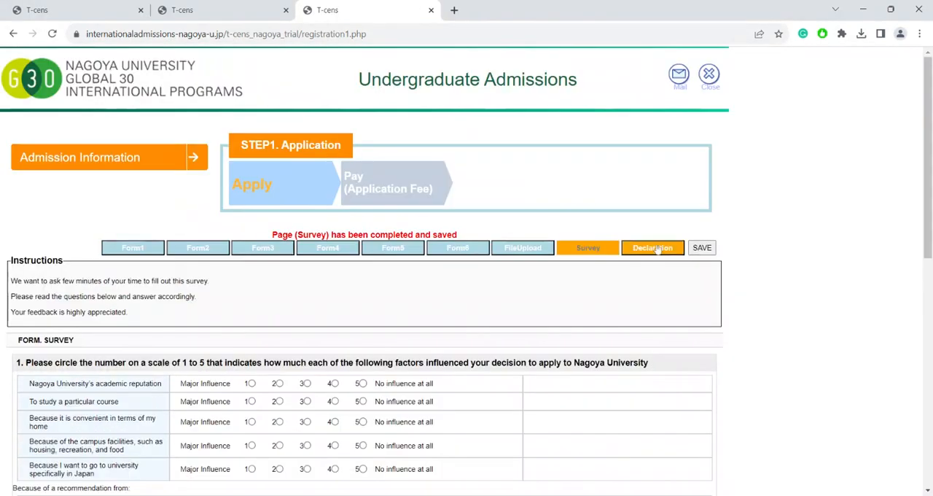
Tick 'I agree' on the declaration and attempt COMPLETE while FORM 5 is still flagged missing
click(652, 248)
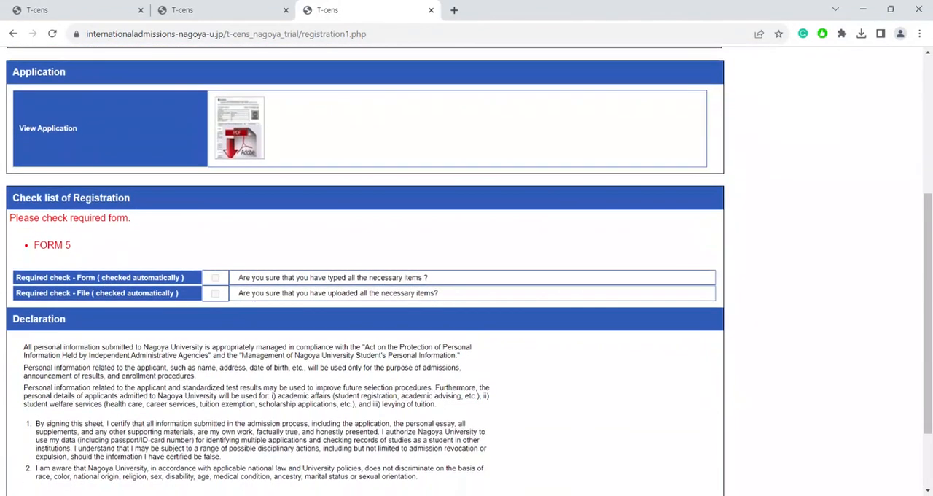
mouse_move(318, 239)
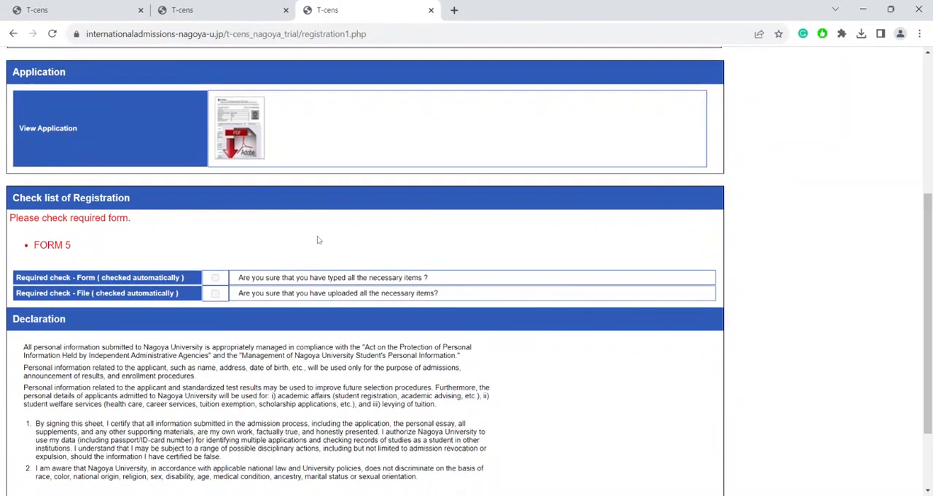
mouse_move(242, 71)
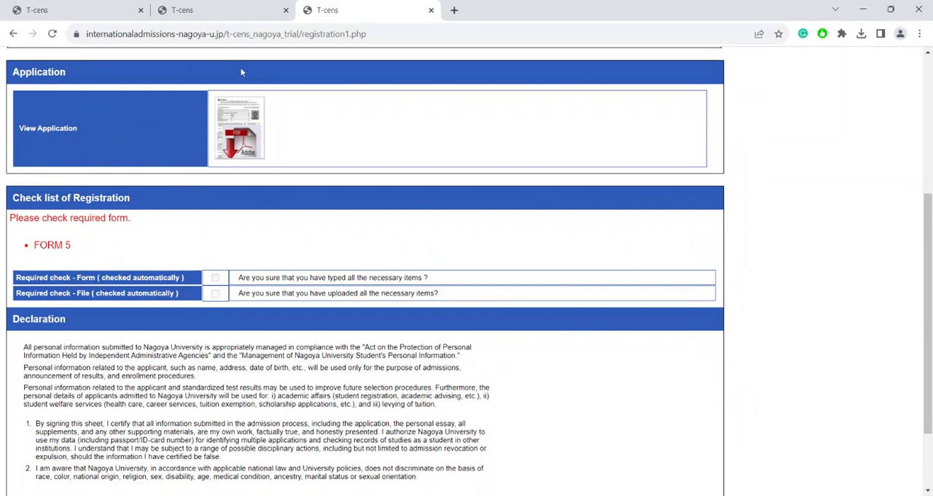
mouse_move(233, 92)
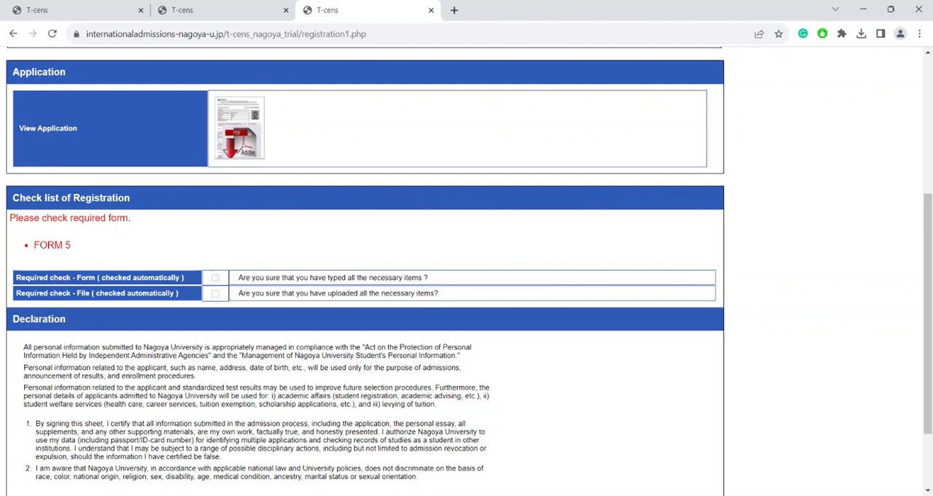
mouse_move(242, 258)
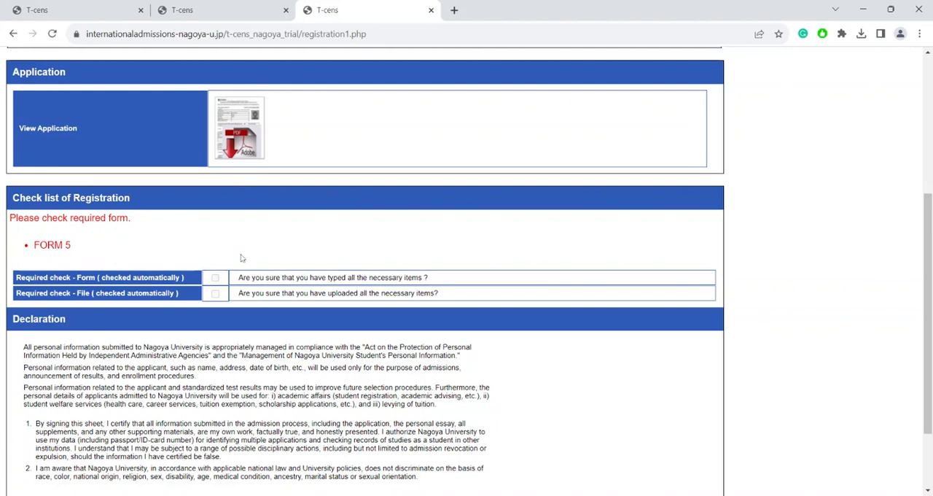
scroll(down, 3)
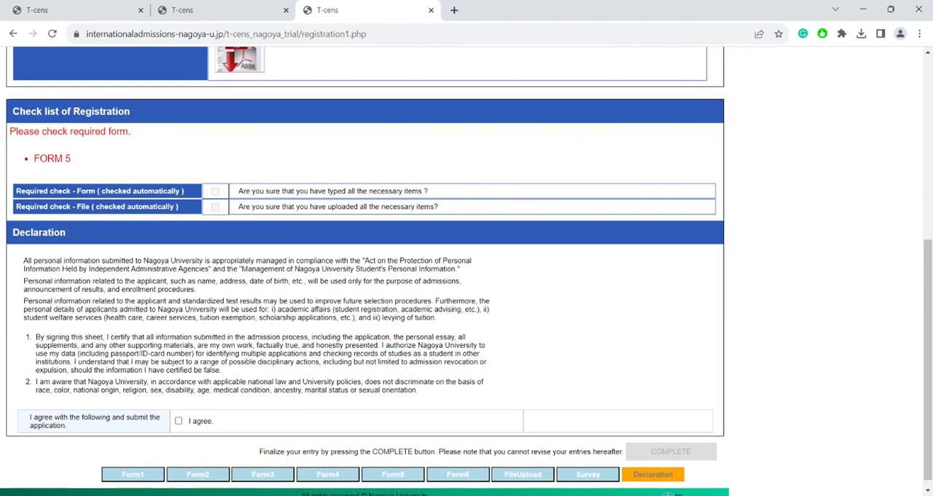
scroll(down, 3)
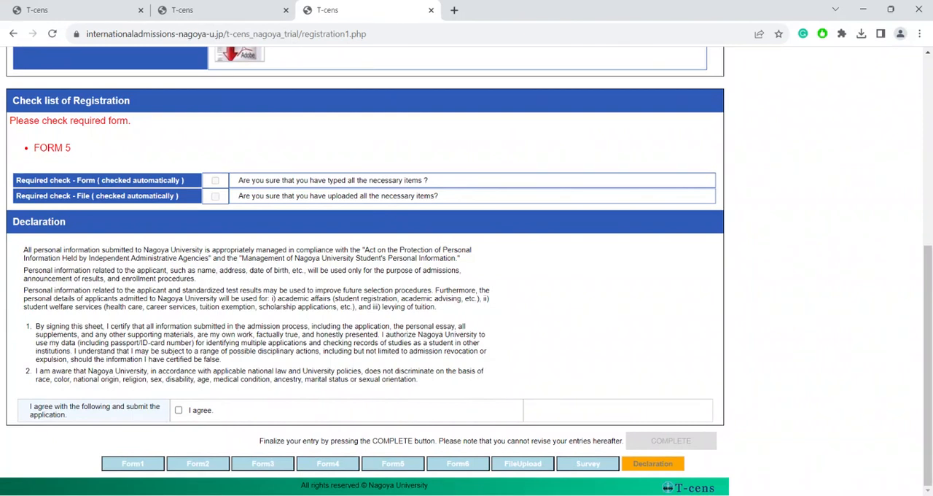
click(178, 410)
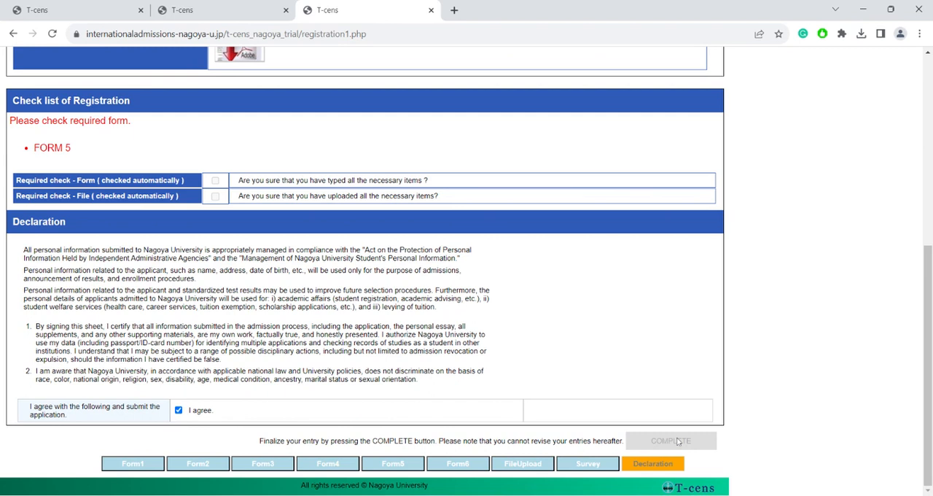
click(669, 441)
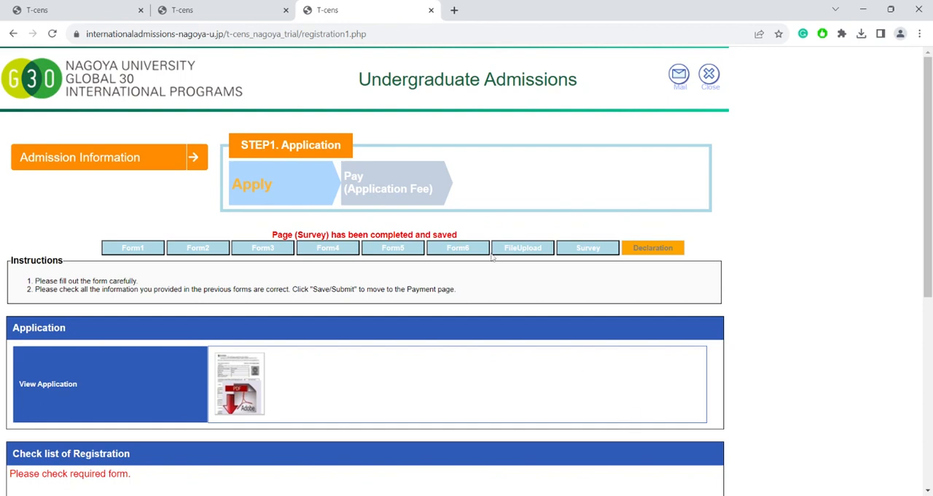
mouse_move(344, 186)
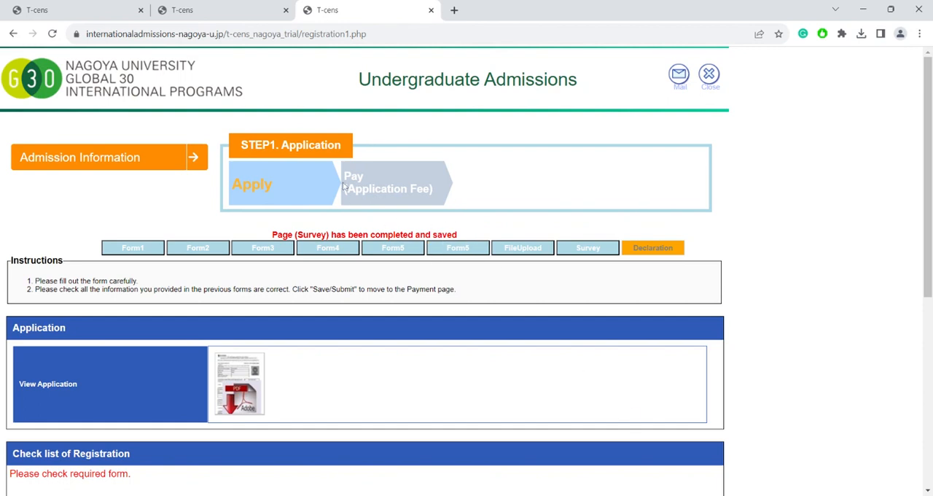
mouse_move(374, 226)
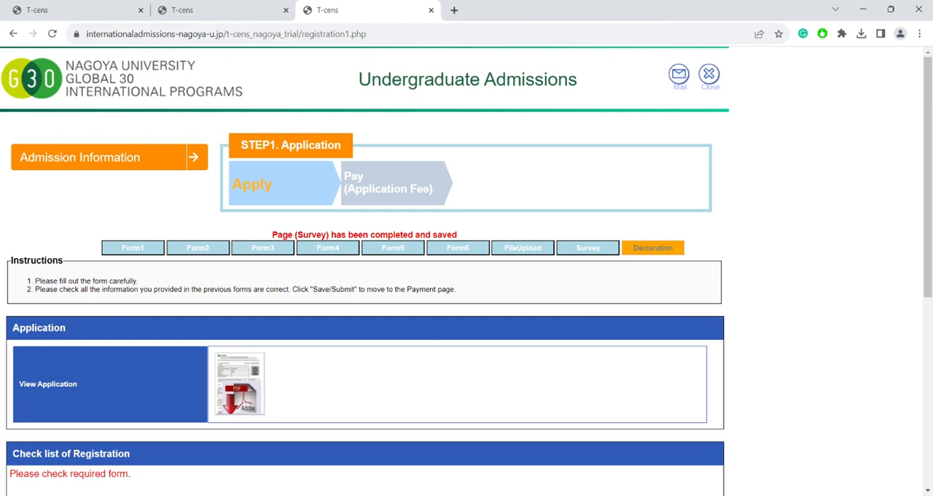
mouse_move(416, 204)
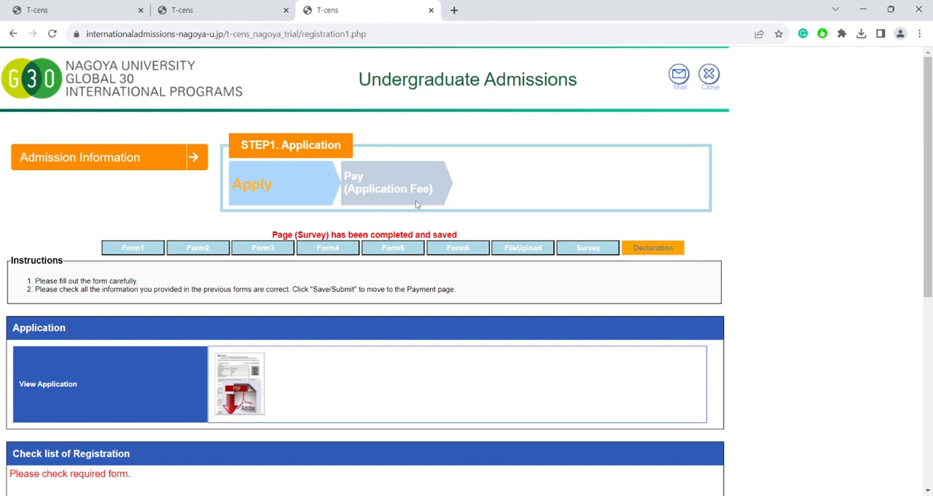